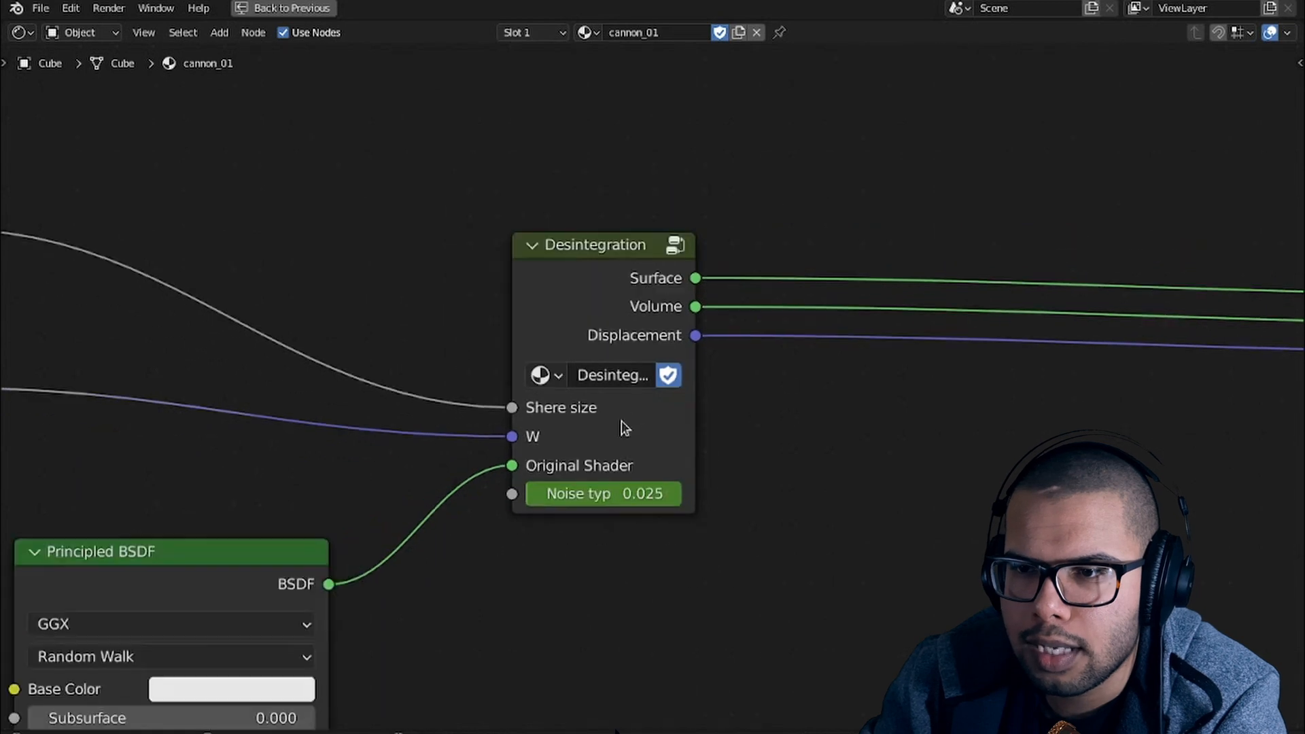
Step: Chain Object coordinates through a Multiply Vector Math node into a Length node
click(567, 10)
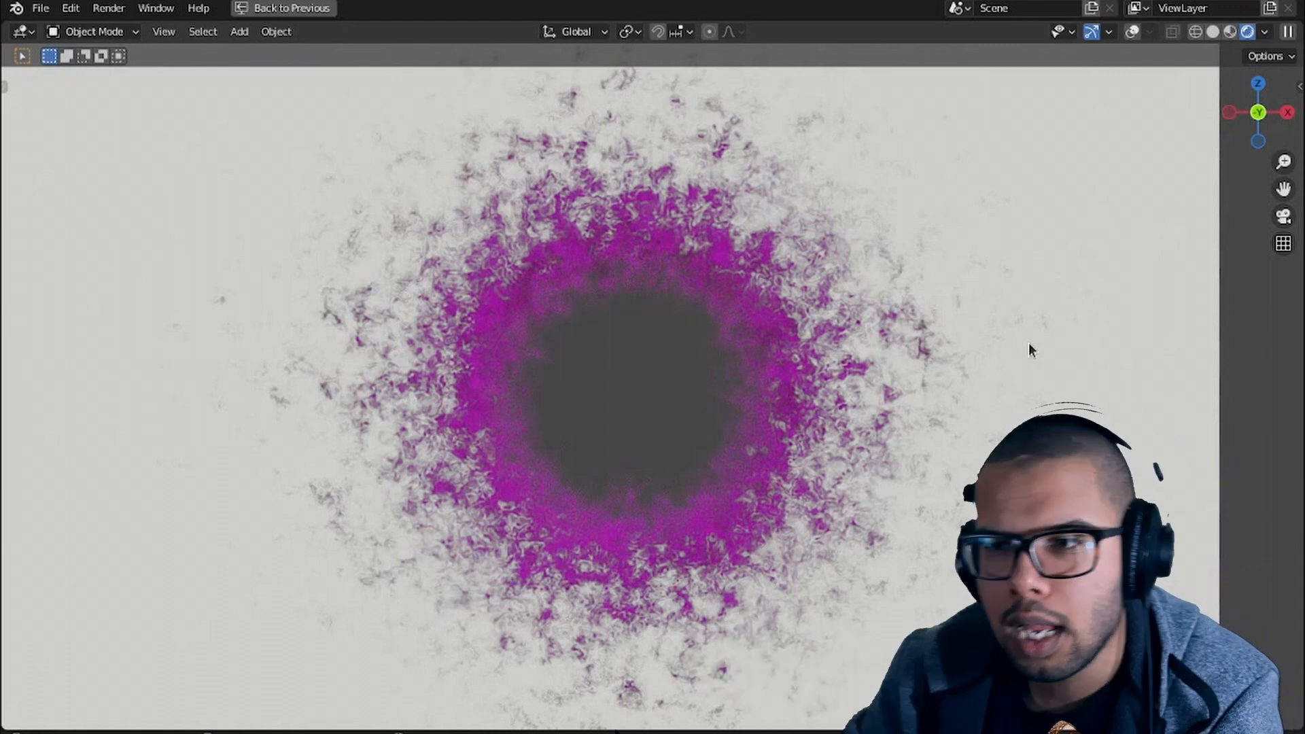
click(567, 10)
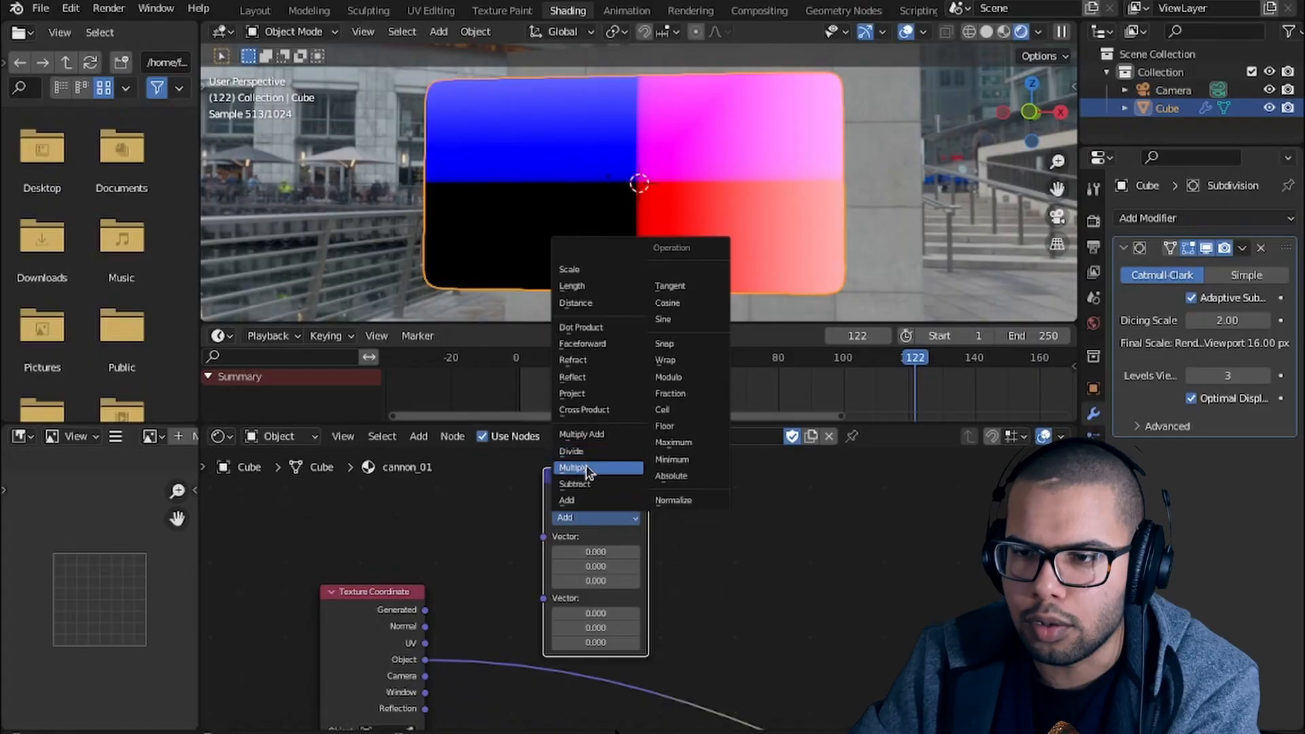
click(574, 467)
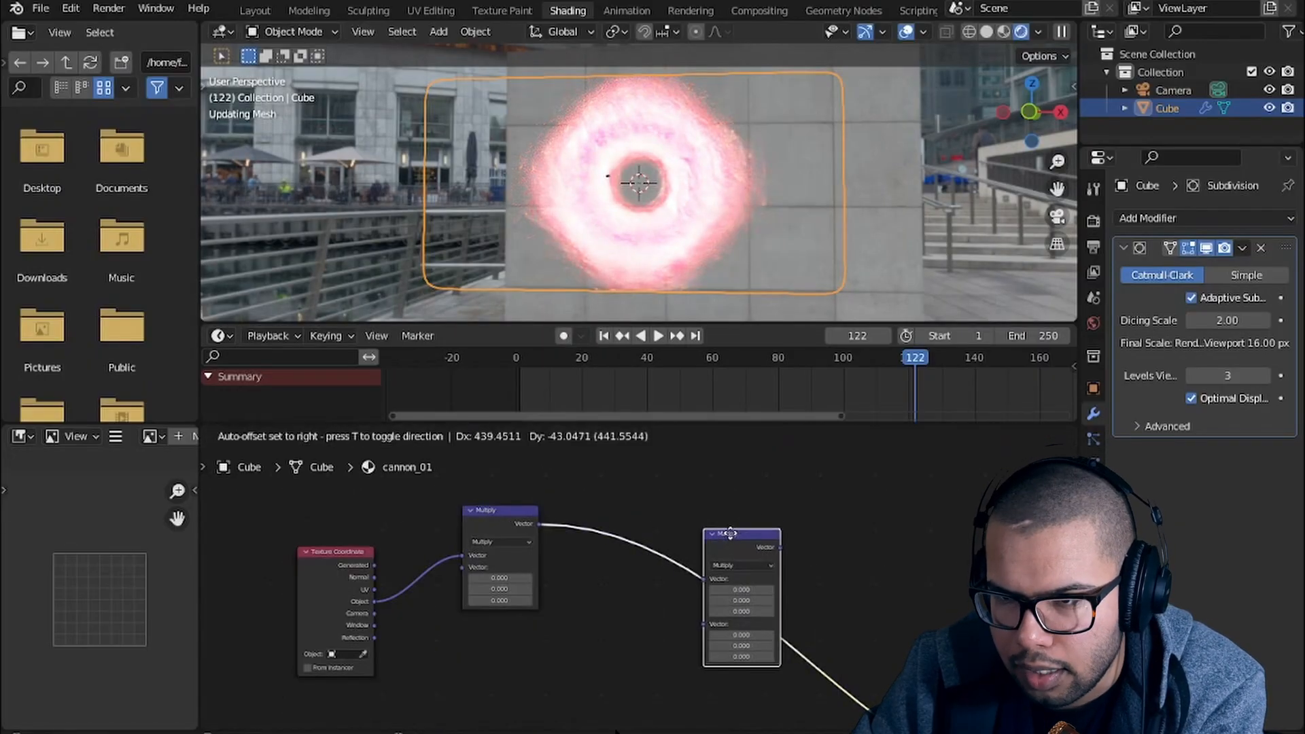
click(626, 531)
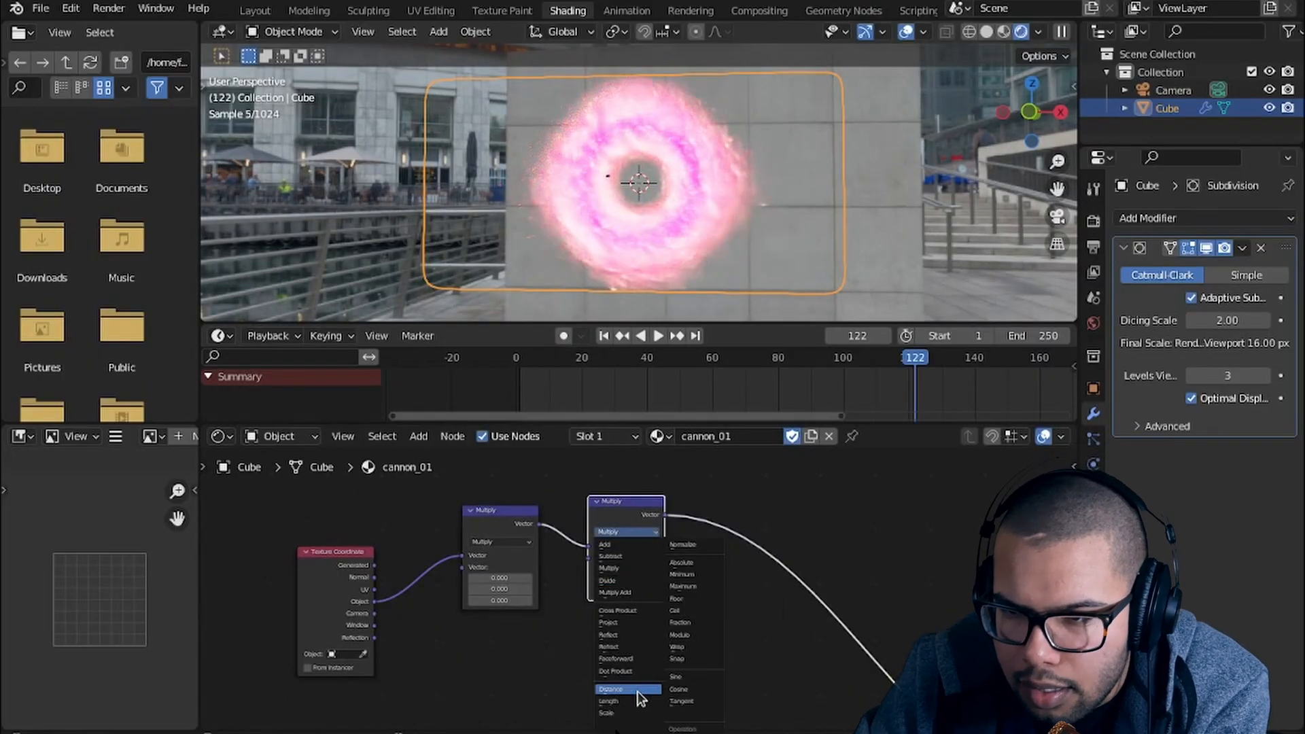
click(608, 700)
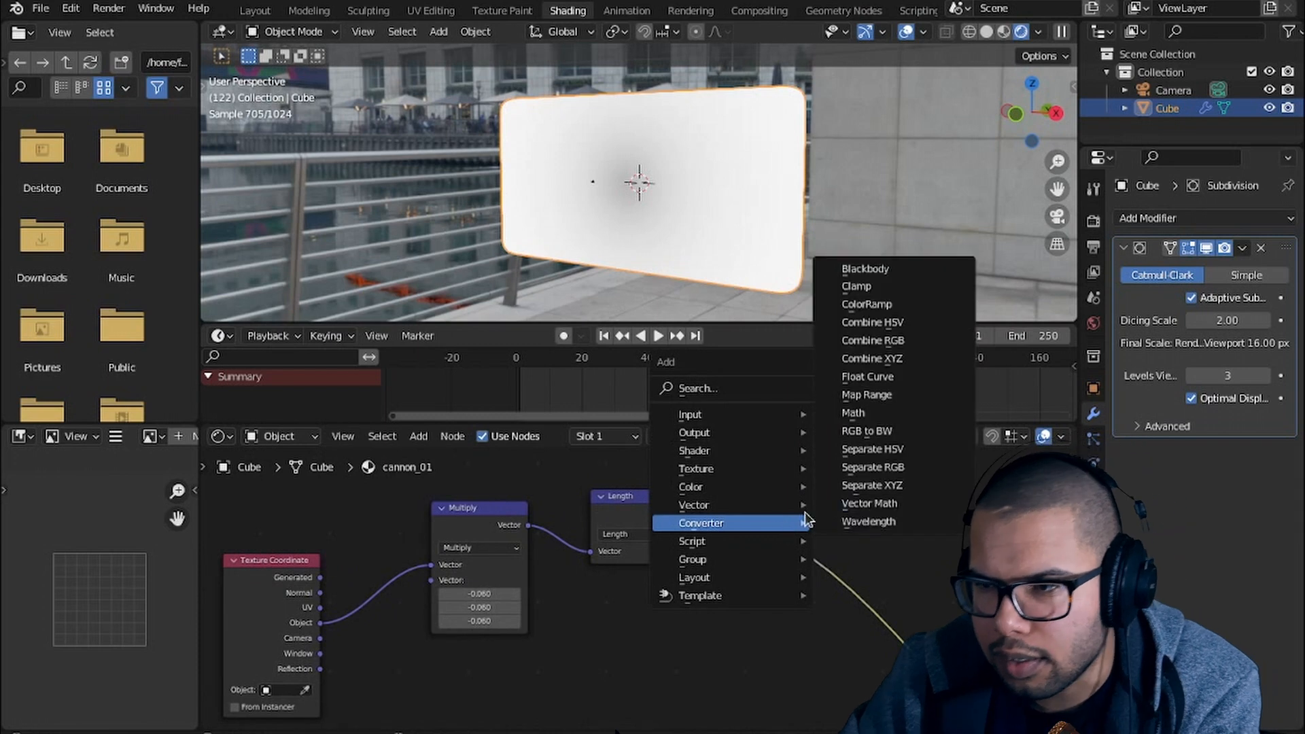
mouse_move(894, 304)
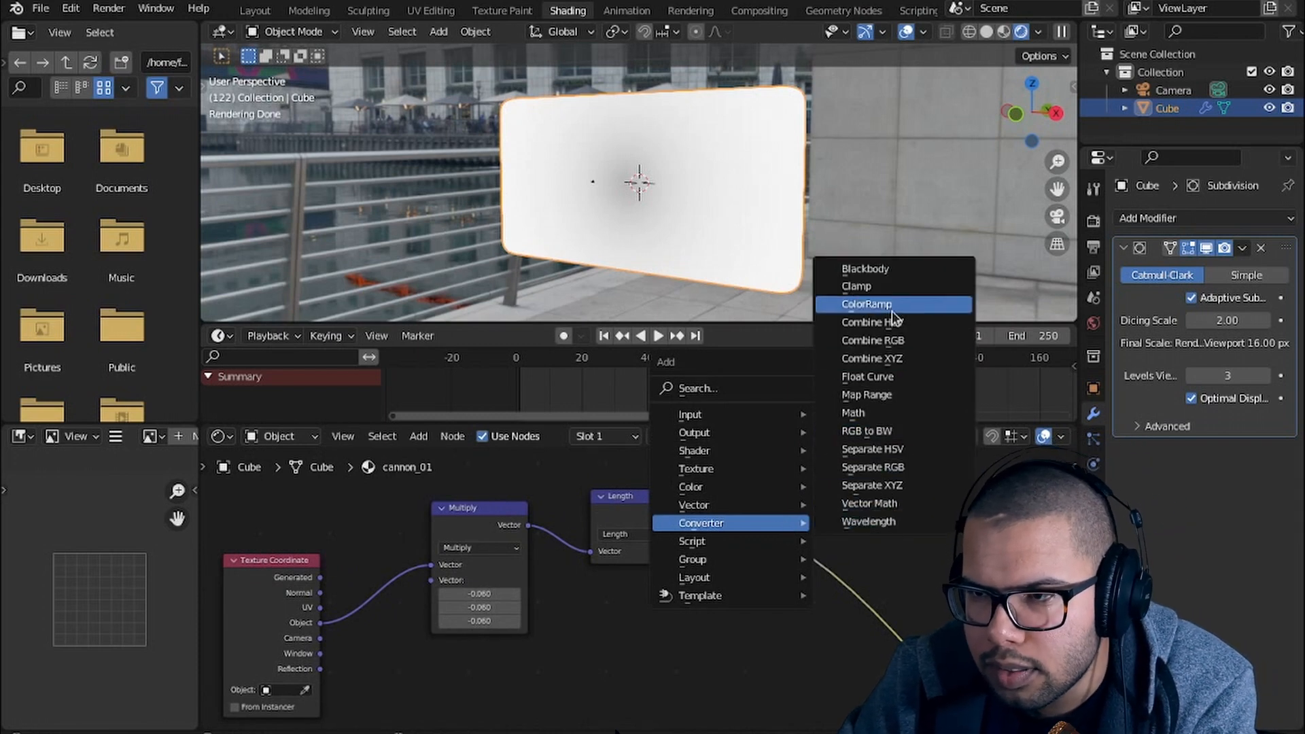
Step: Feed Length into a ColorRamp and drag the white stop toward the black one
click(866, 304)
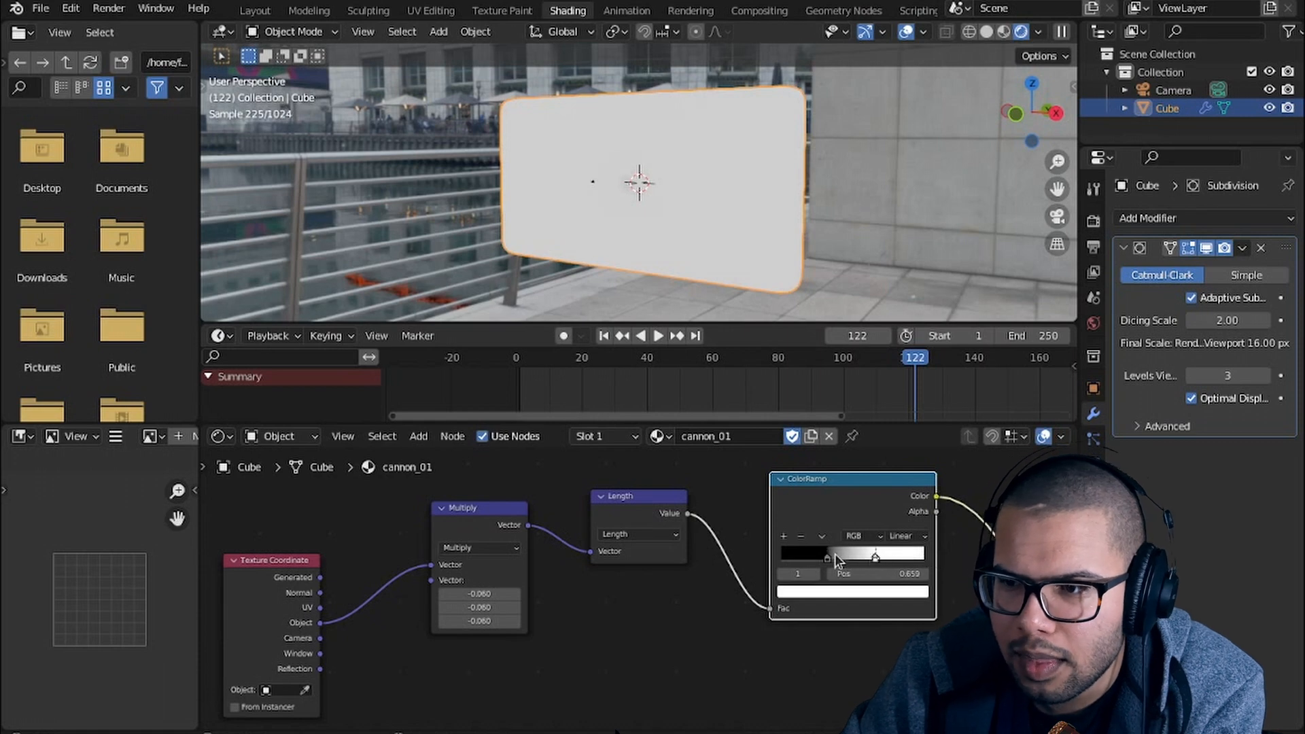
drag(828, 558, 874, 558)
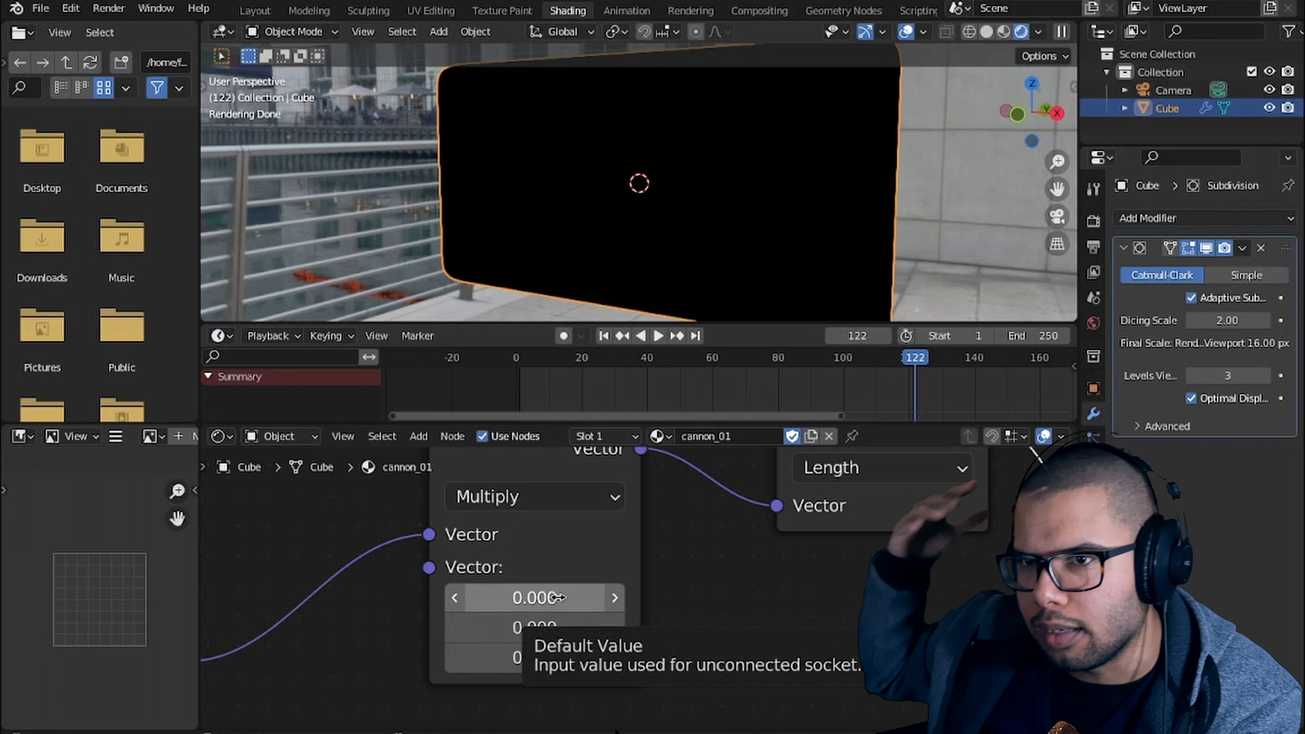
Step: Edit the Multiply factor values, scrub the timeline, then reset them to defaults
click(534, 598)
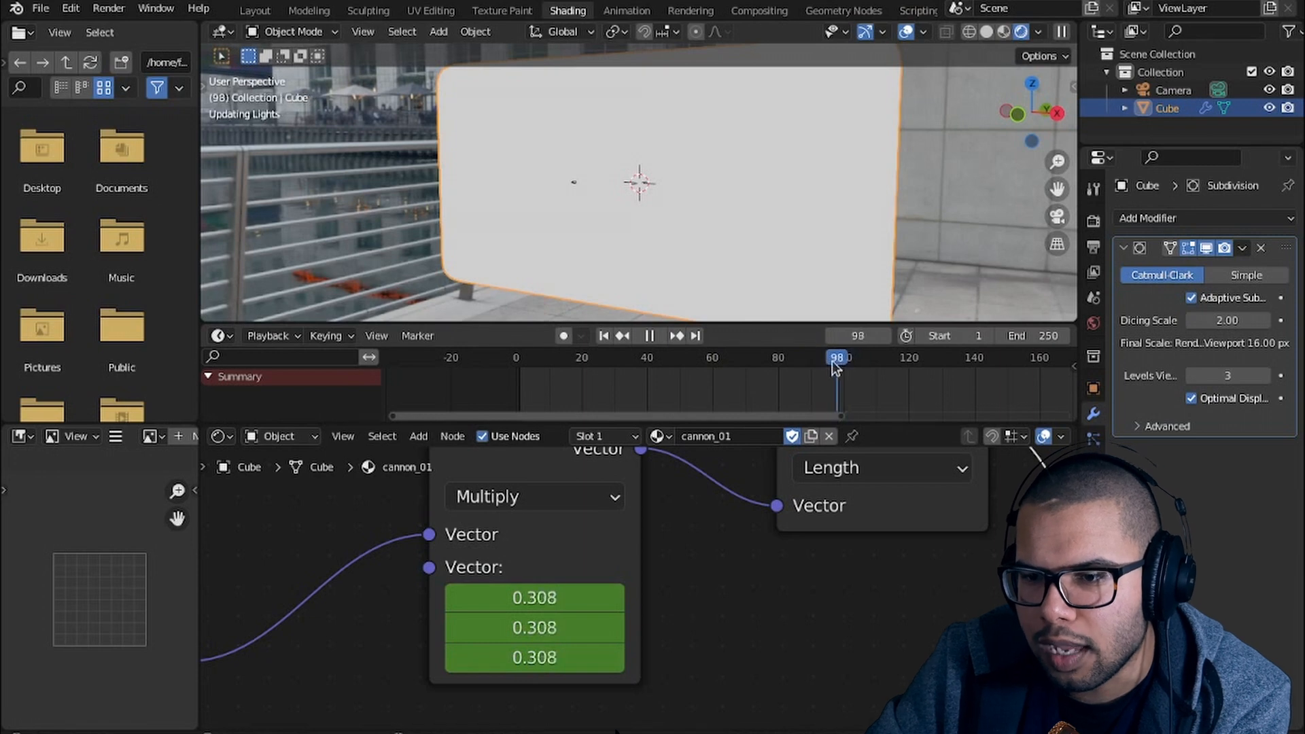
drag(835, 366, 870, 367)
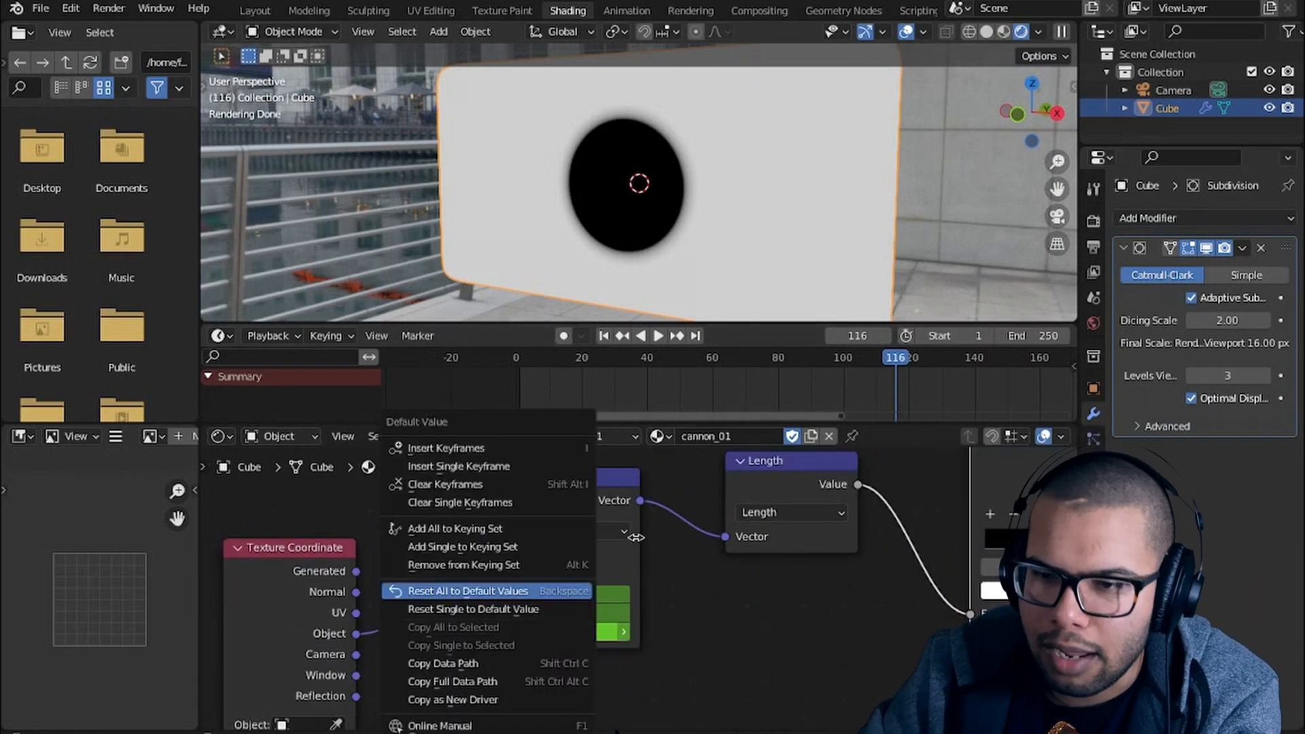
click(468, 591)
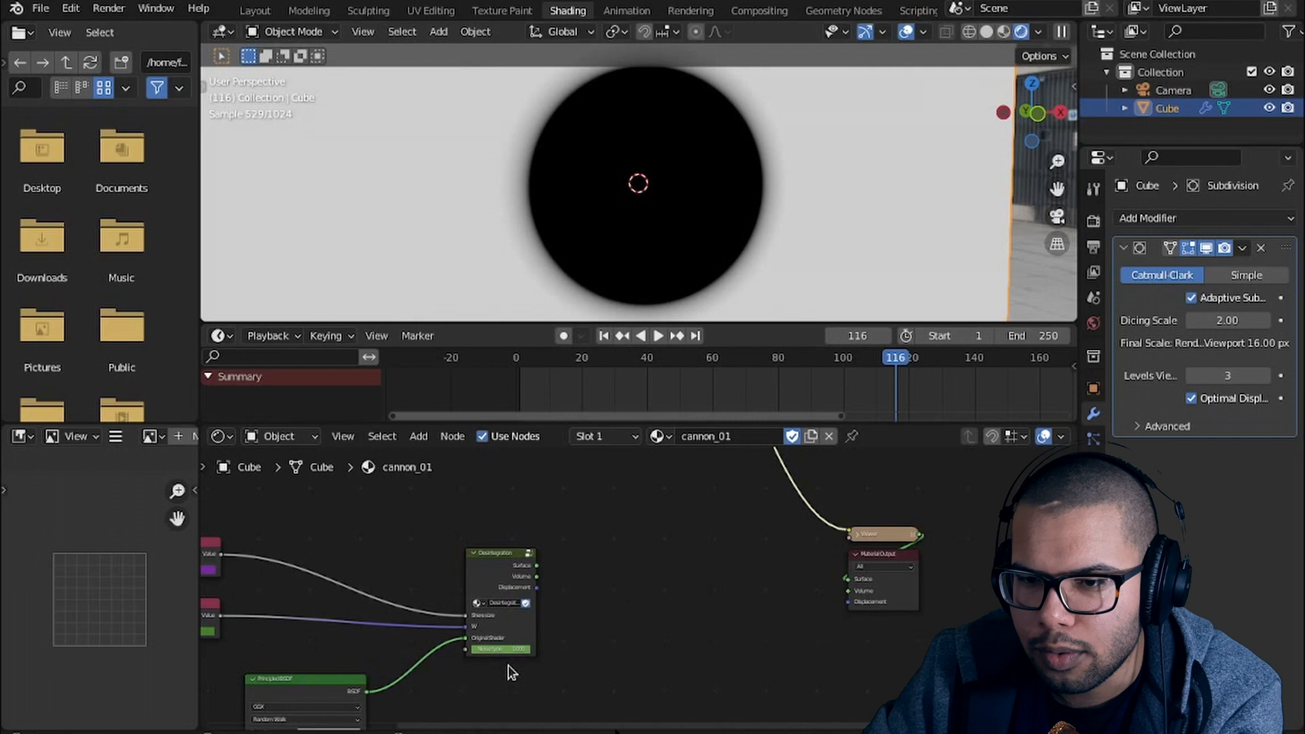
Step: Connect the mask into the Desintegration group and soften the hole's edge with ColorRamp stops
click(419, 435)
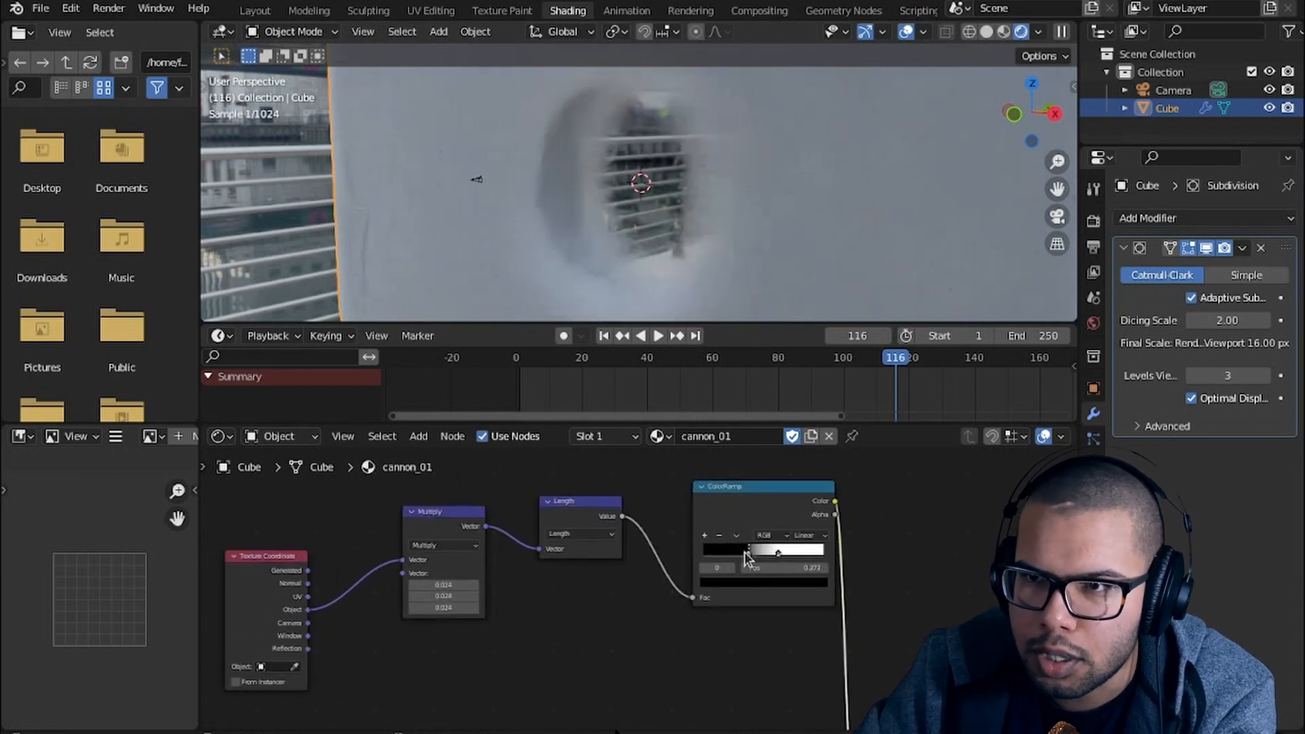
drag(778, 553, 795, 553)
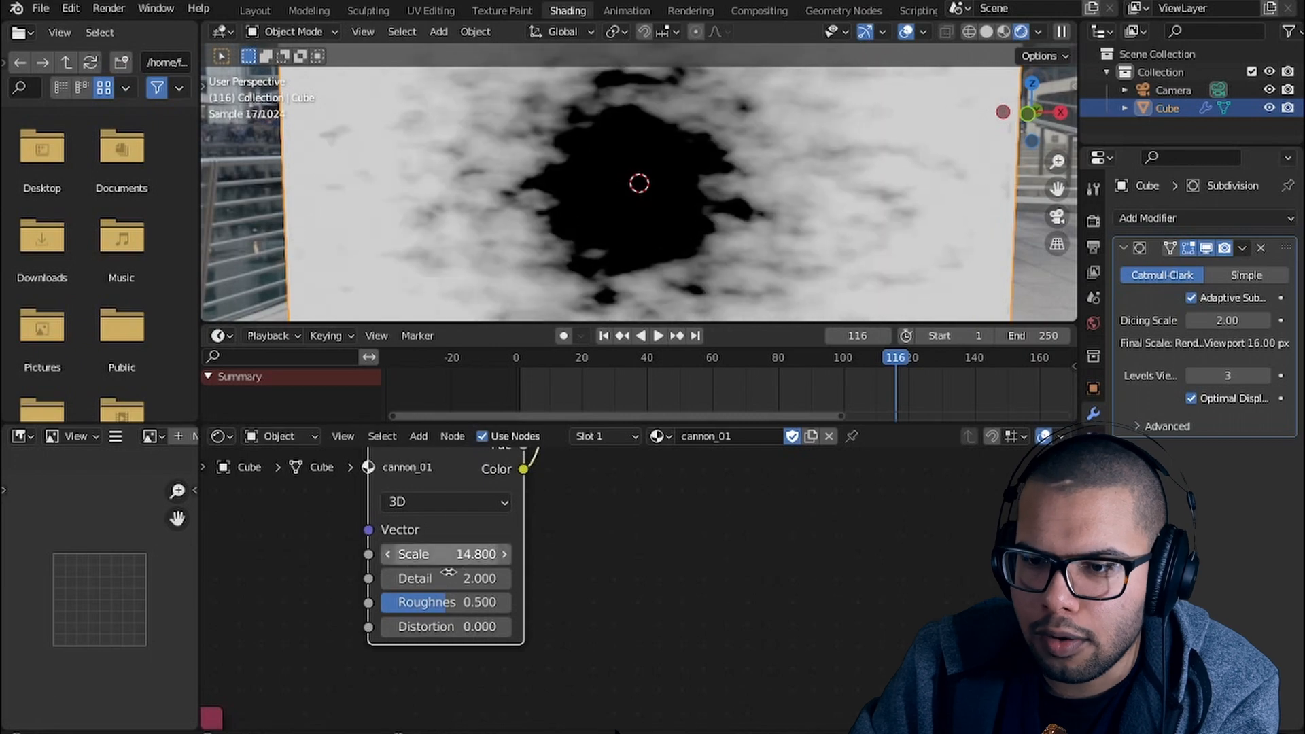
Step: Set the Noise Texture to Scale 14.8, Roughness about 0.558, Distortion -1.4
drag(446, 626, 503, 626)
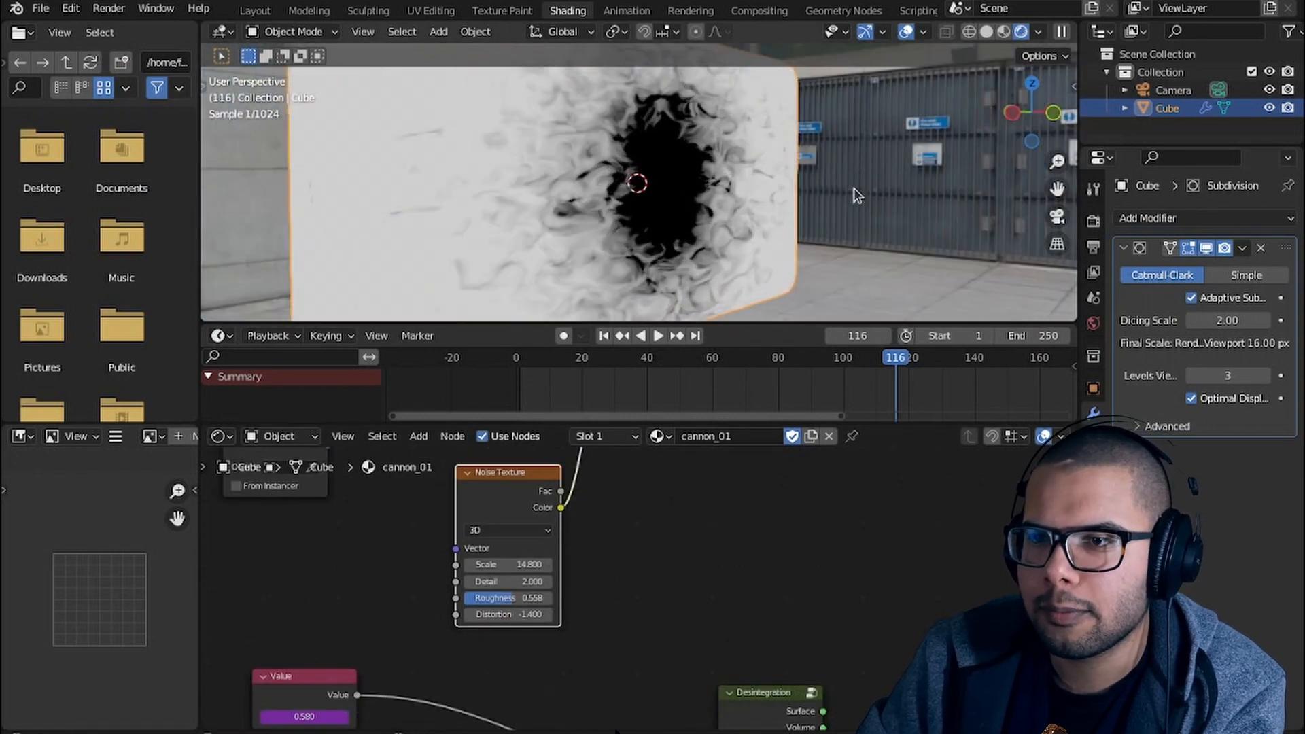
click(659, 335)
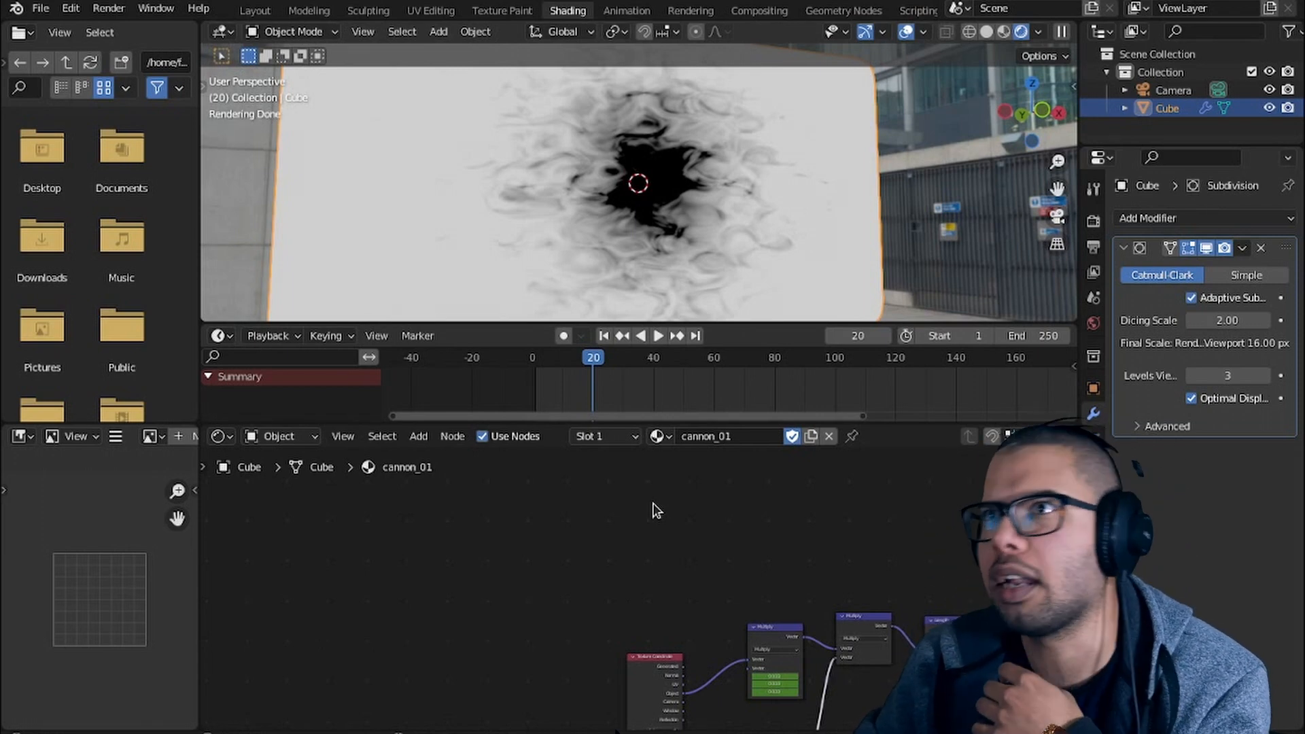
mouse_move(589, 303)
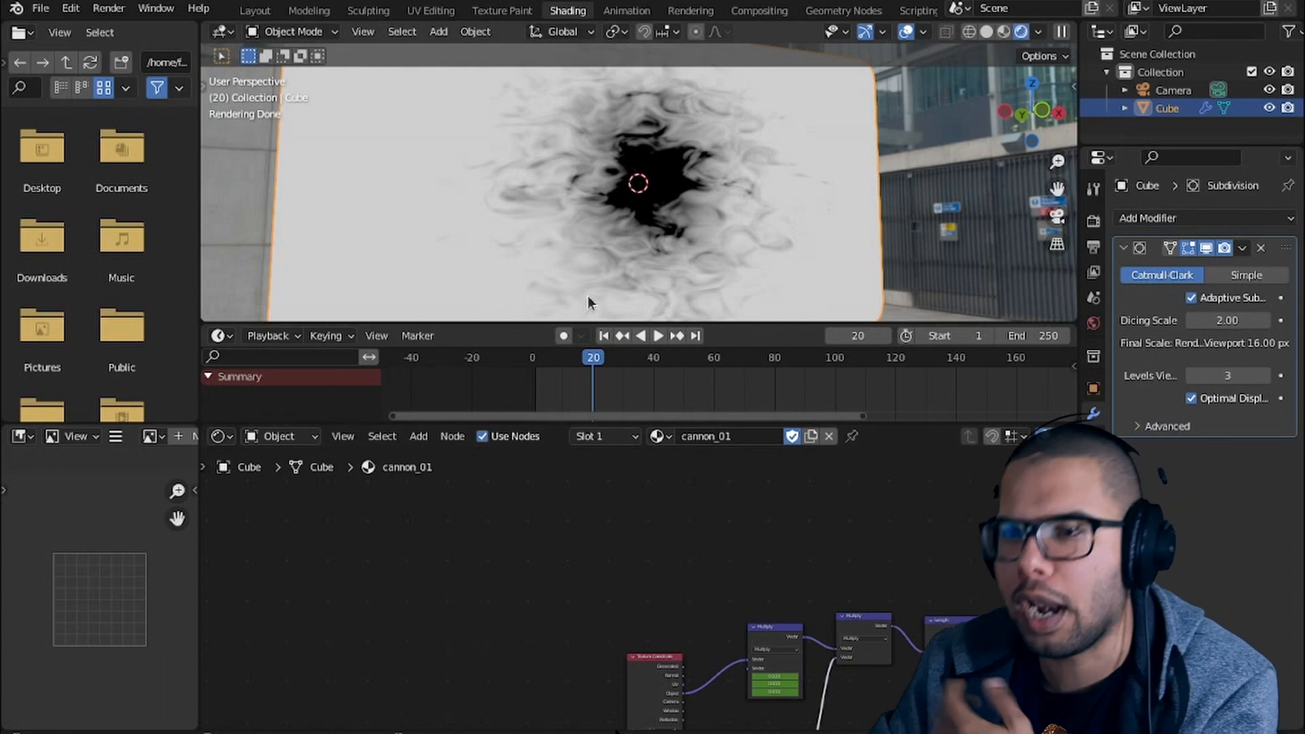
Step: Group the mask nodes with Ctrl+G and rename the group 'portal'
click(657, 335)
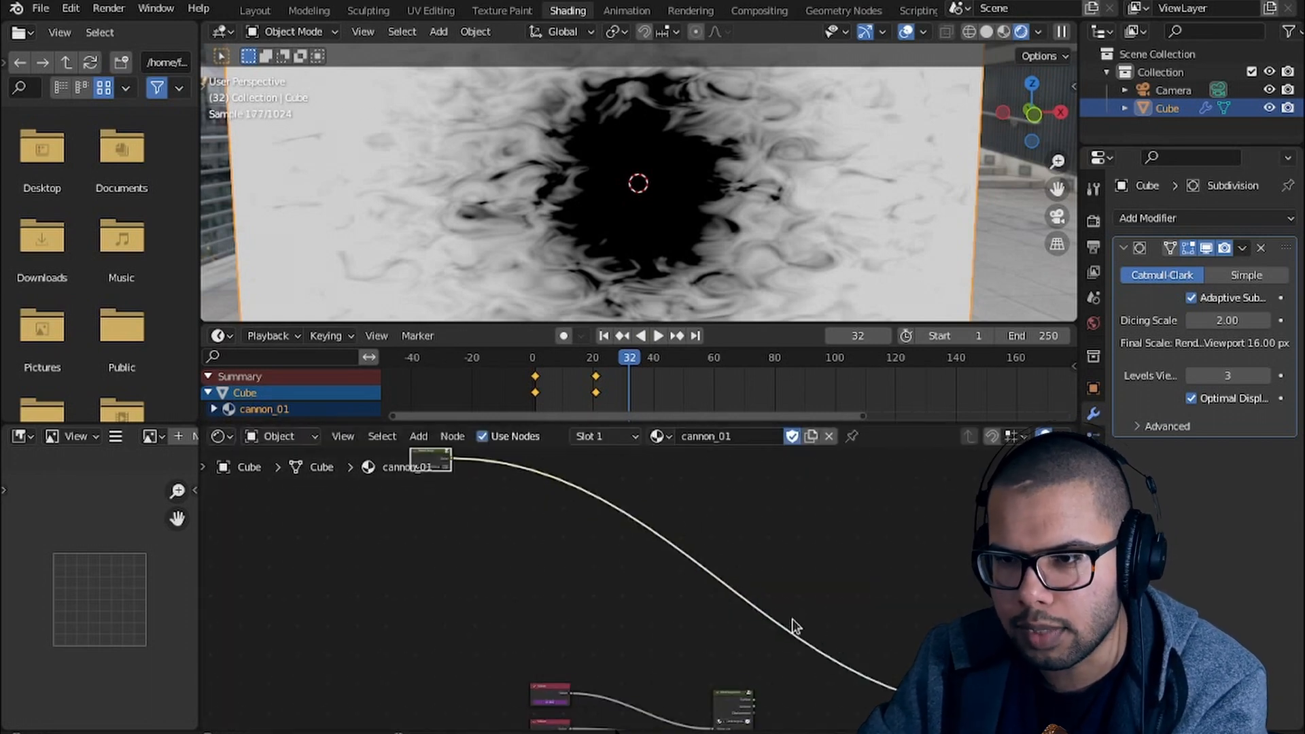
drag(430, 460, 830, 633)
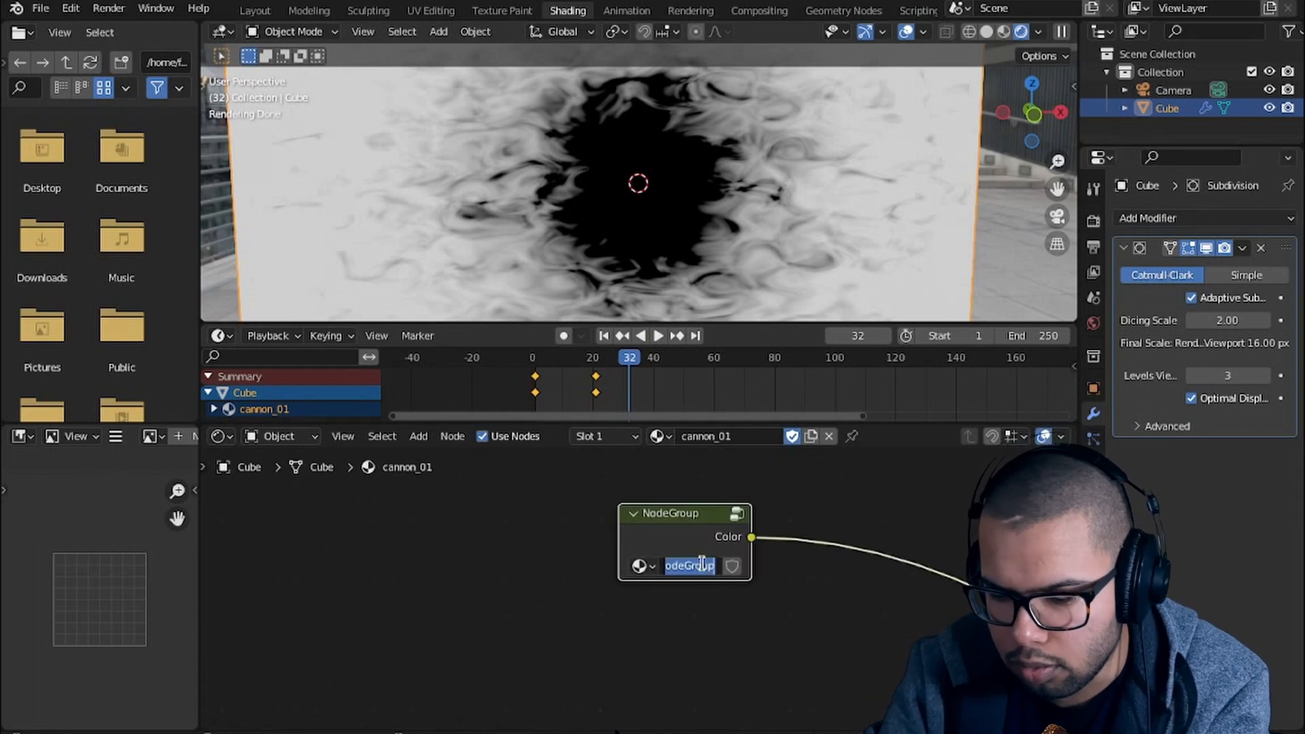
text(portal dist...)
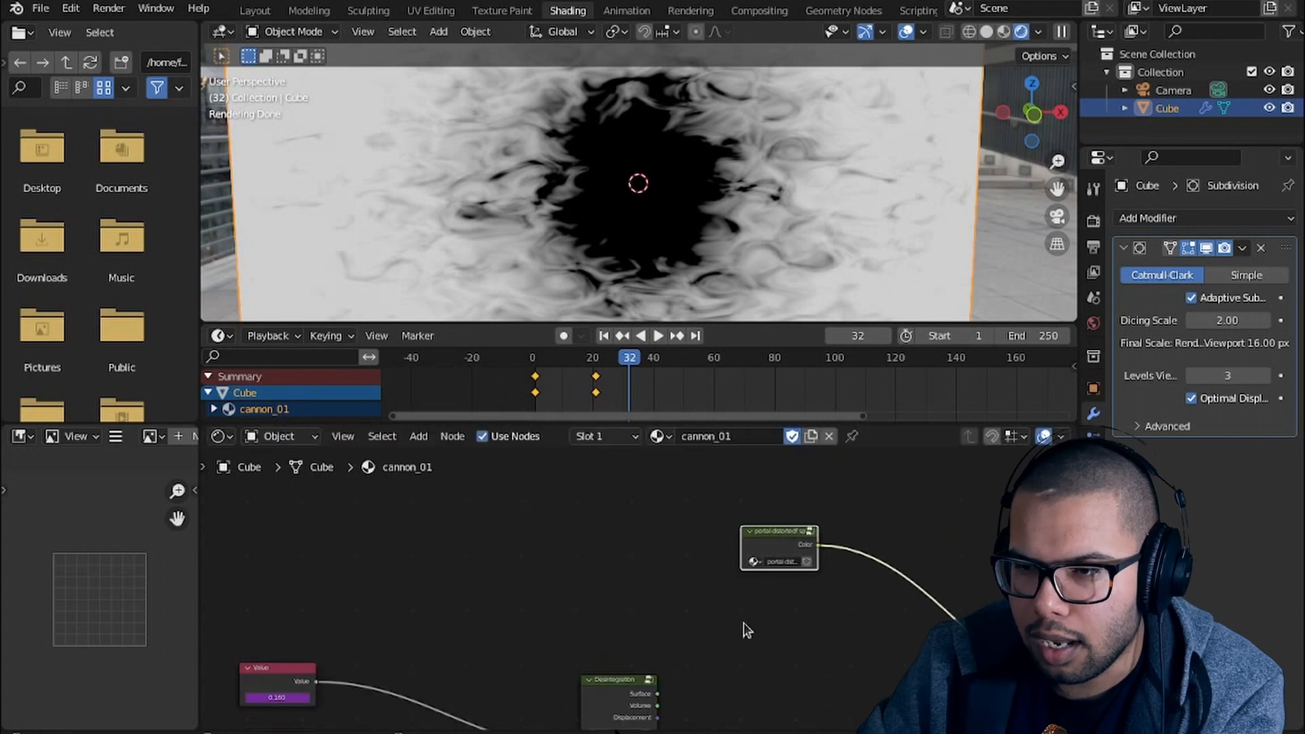
Step: Mix a Transparent BSDF with the Principled BSDF and preview the result in an enlarged viewport
drag(778, 548, 653, 549)
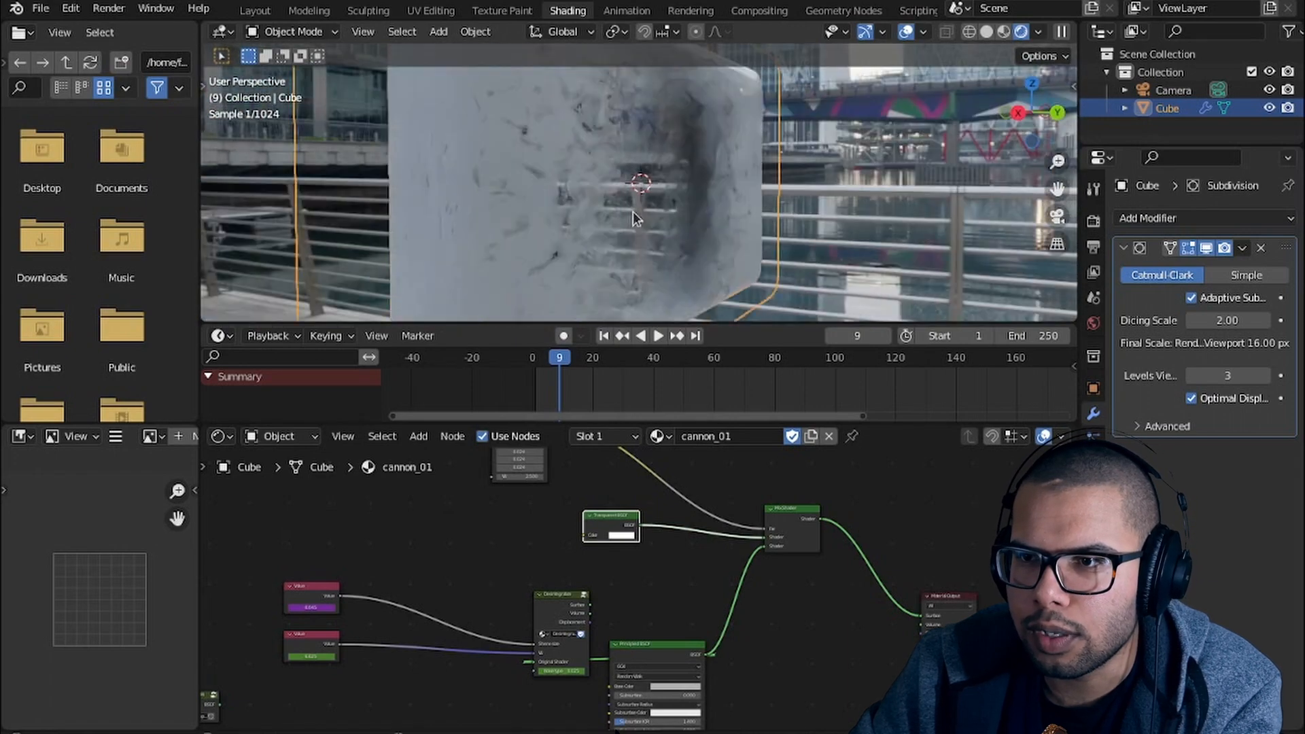
key(ctrl+space)
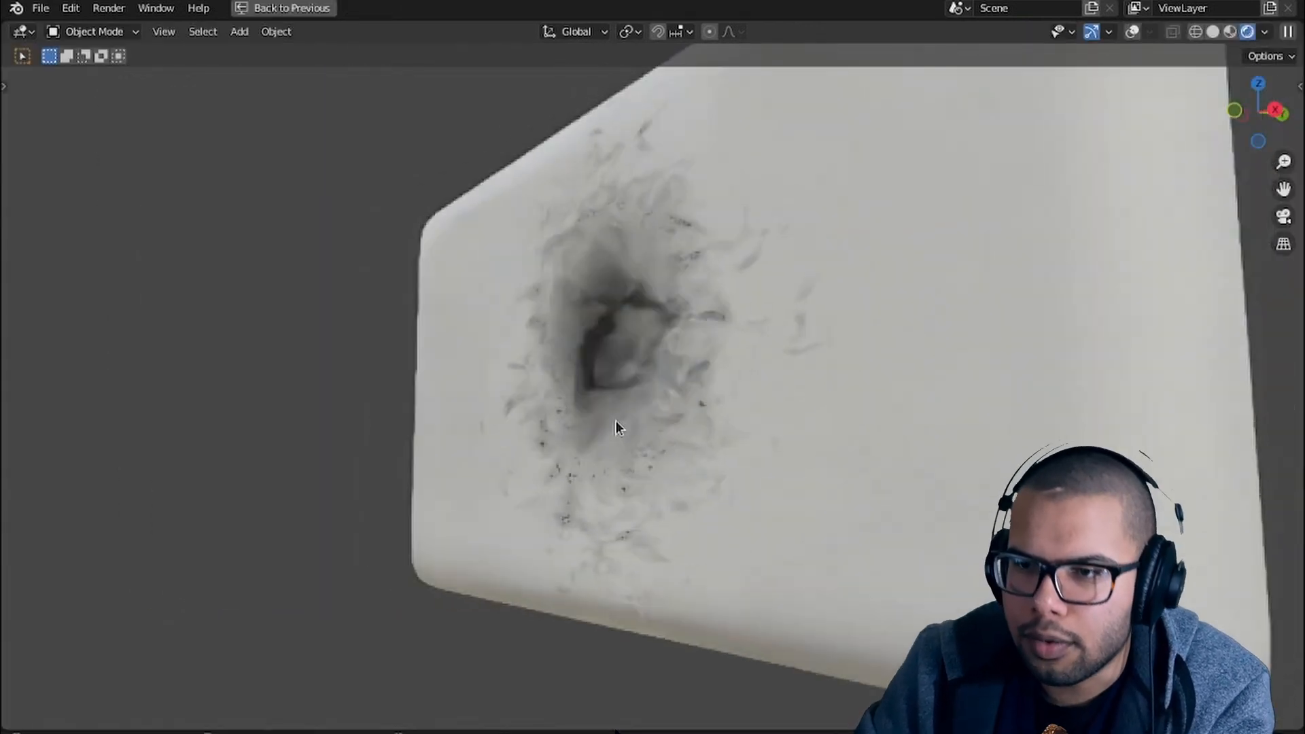
click(567, 11)
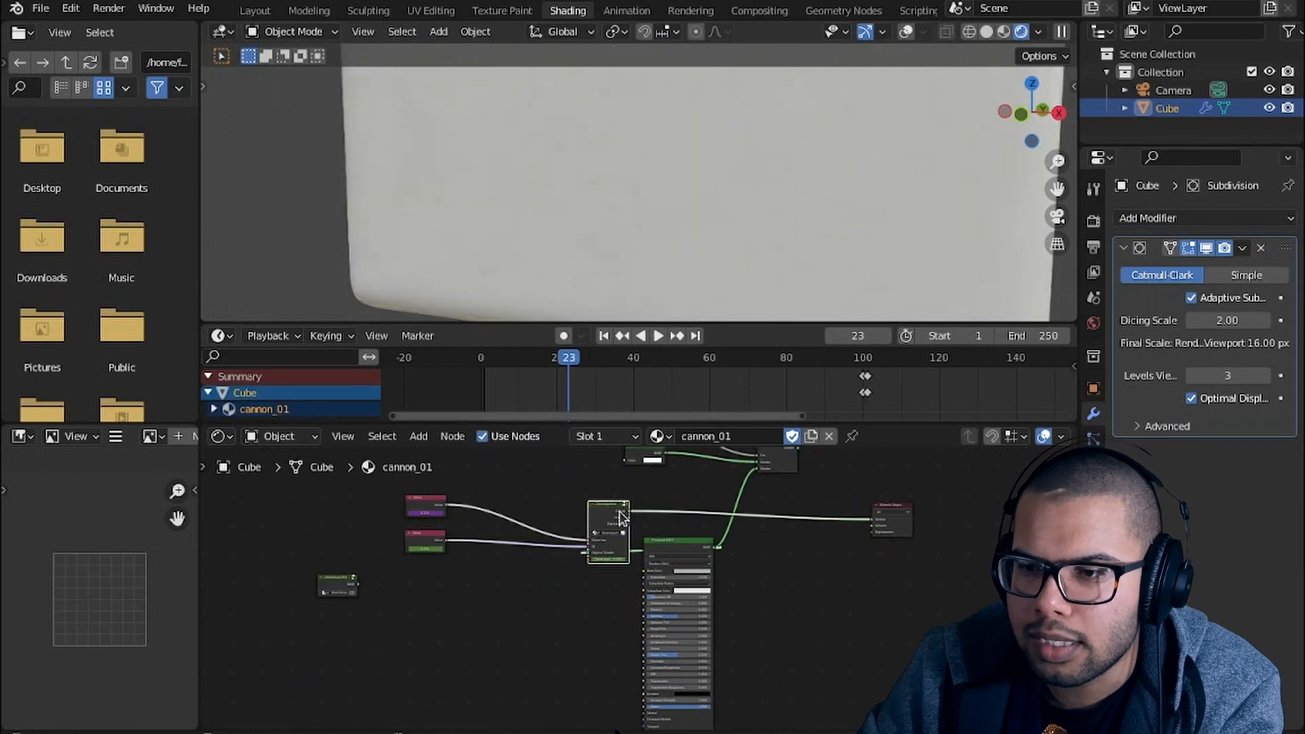
Step: Wire the portal-driven Mix Shader into the Material Output Surface socket
click(657, 335)
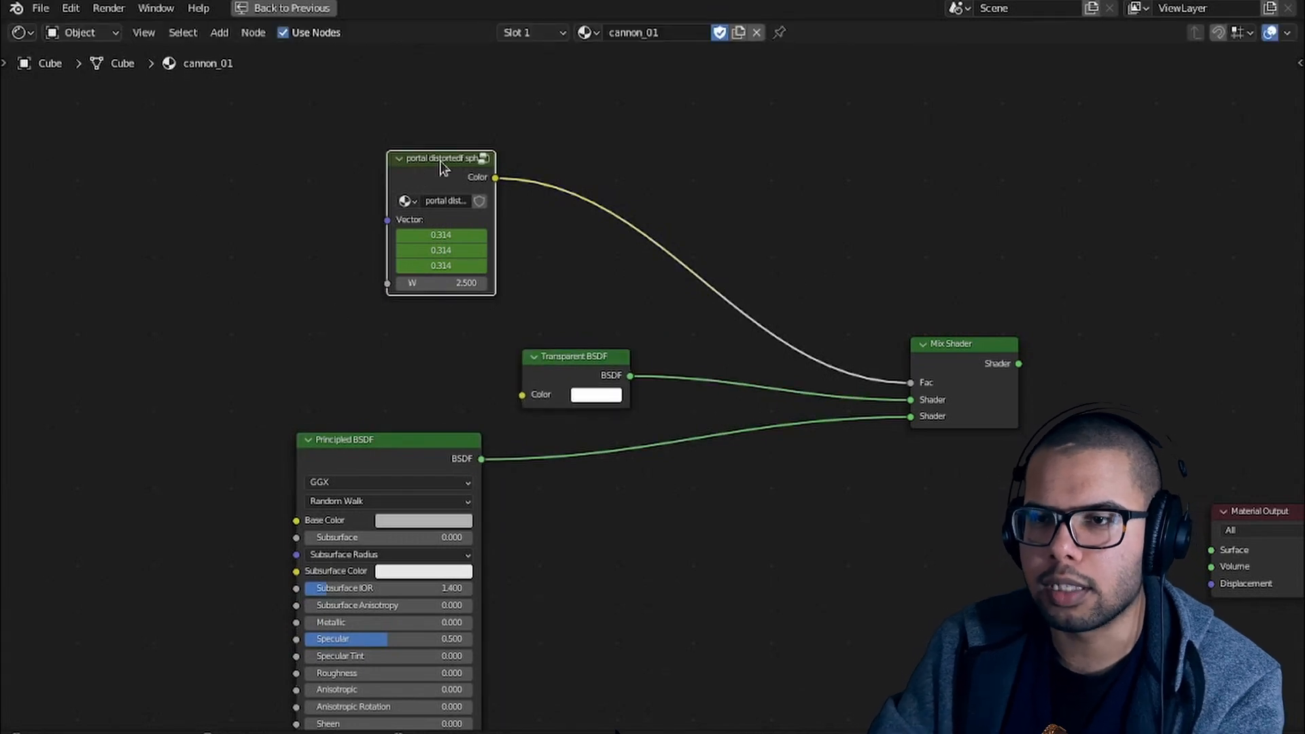
mouse_move(601, 319)
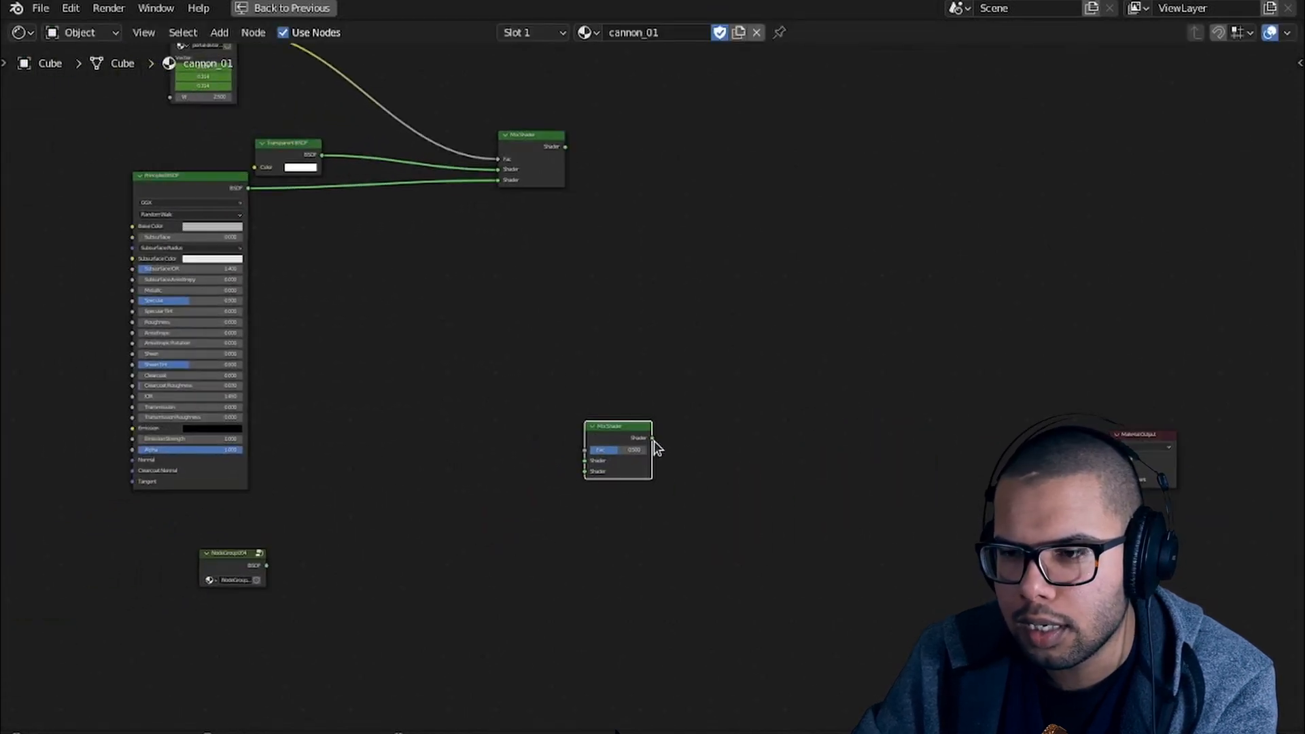
drag(566, 148, 1132, 445)
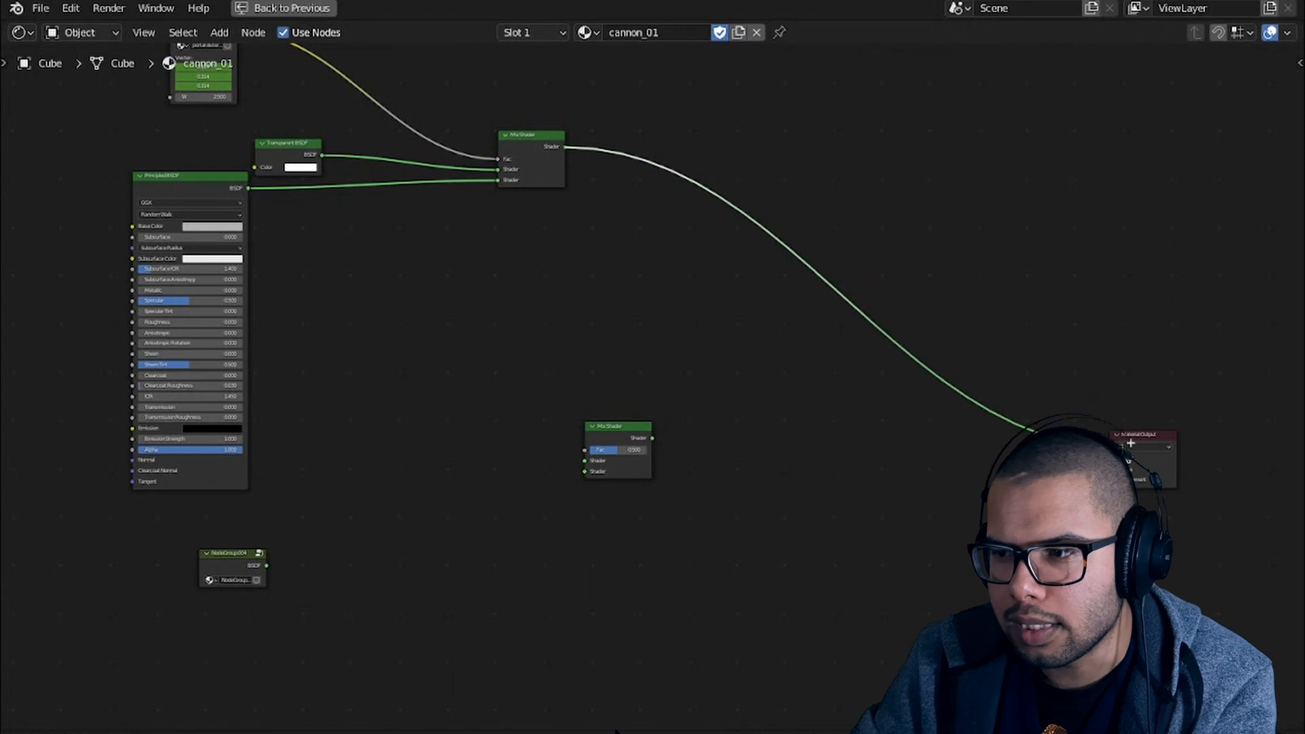
mouse_move(649, 441)
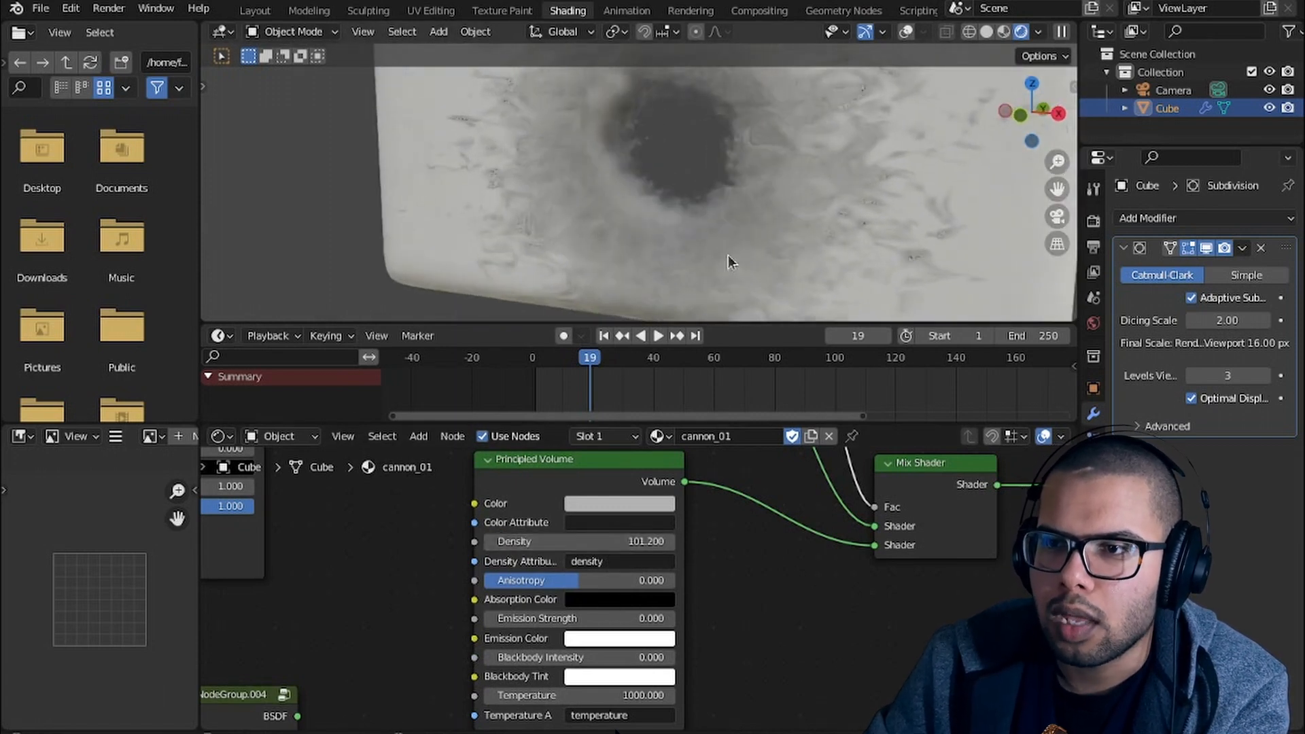
Step: Change the Principled Volume colour from red to cyan
click(619, 503)
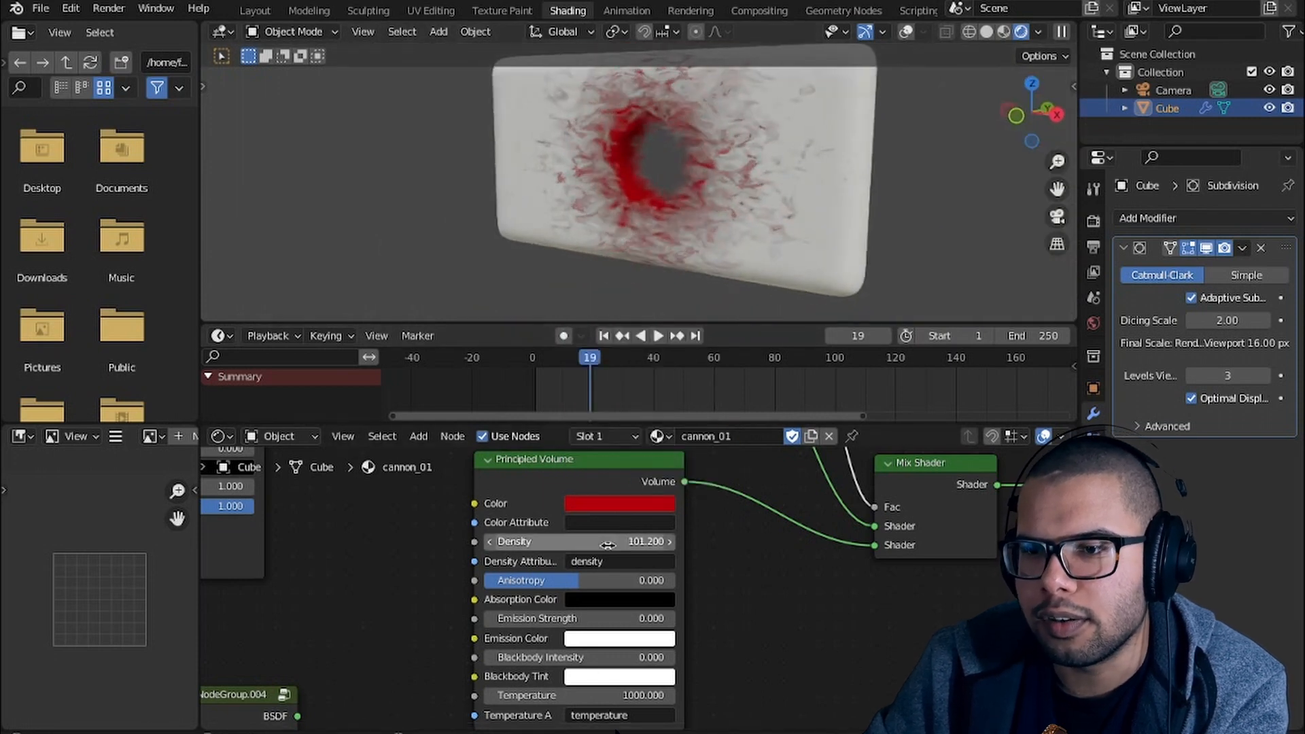
click(620, 503)
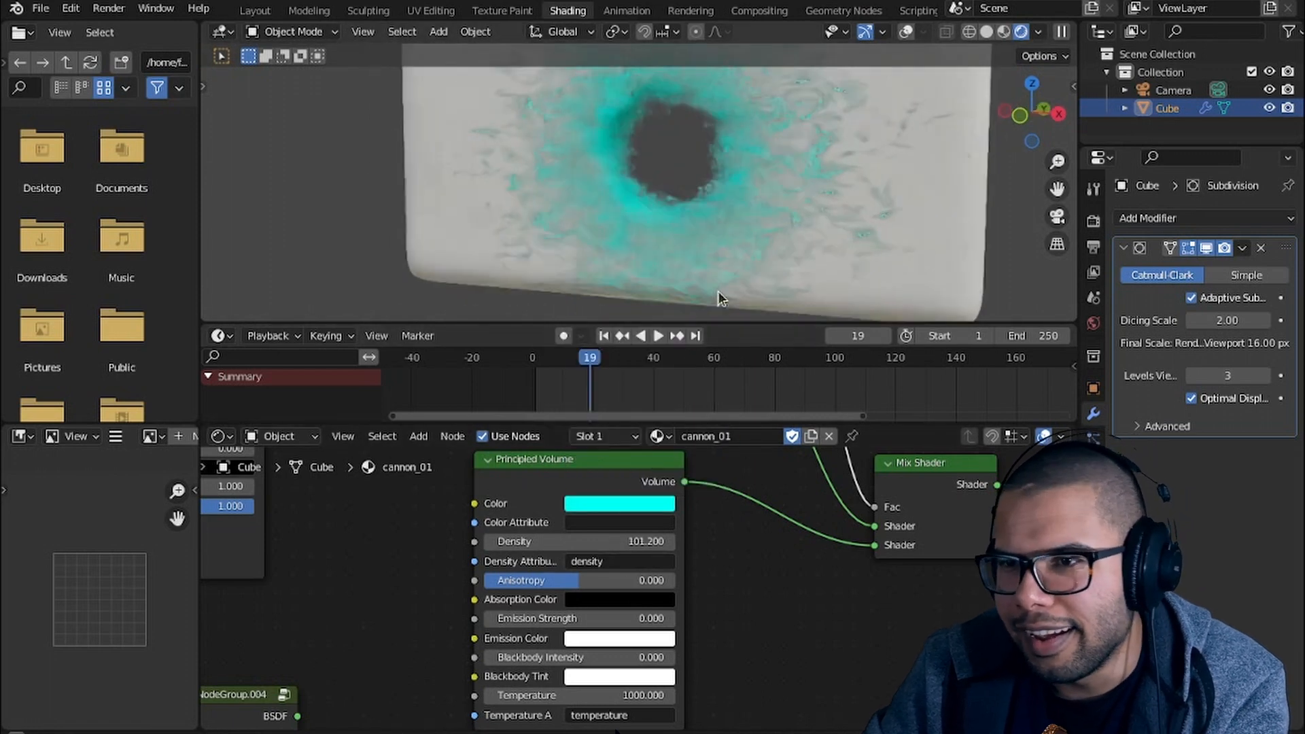
click(657, 335)
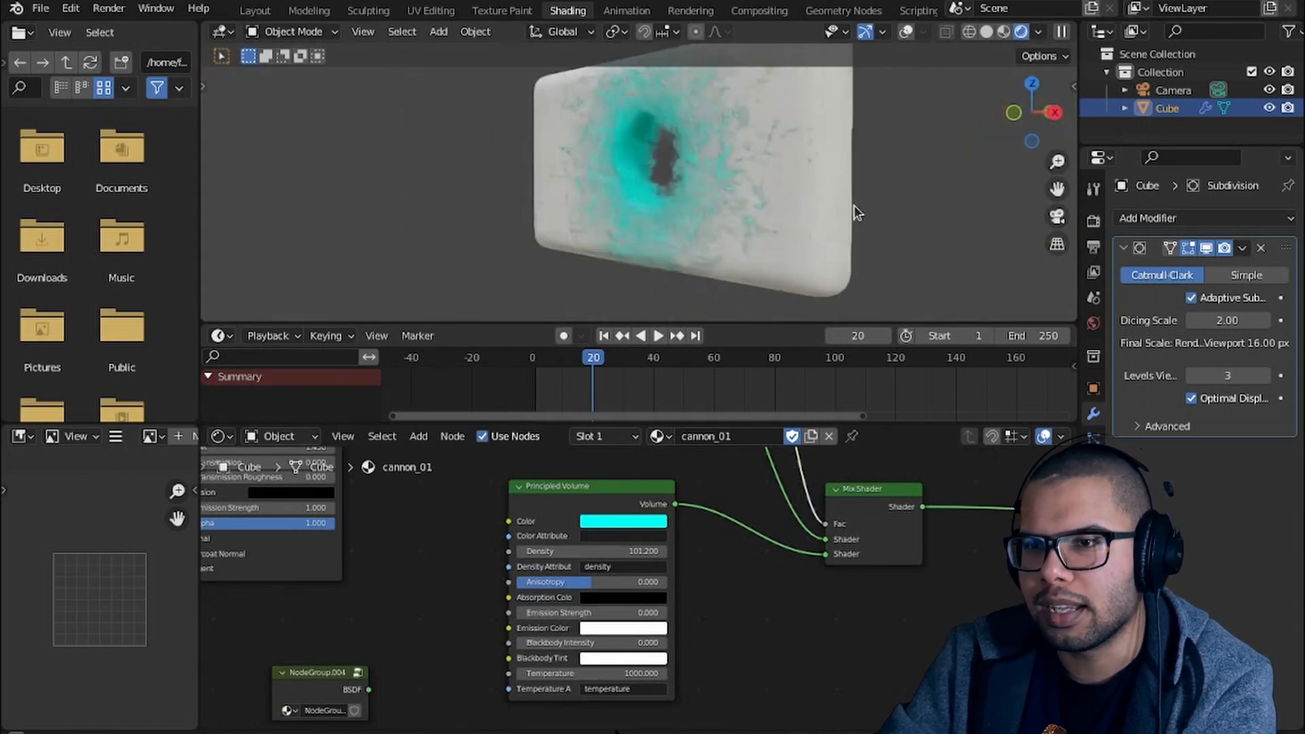
Step: Enter the Desintegration group node and scroll to view its noise and mix nodes
click(658, 335)
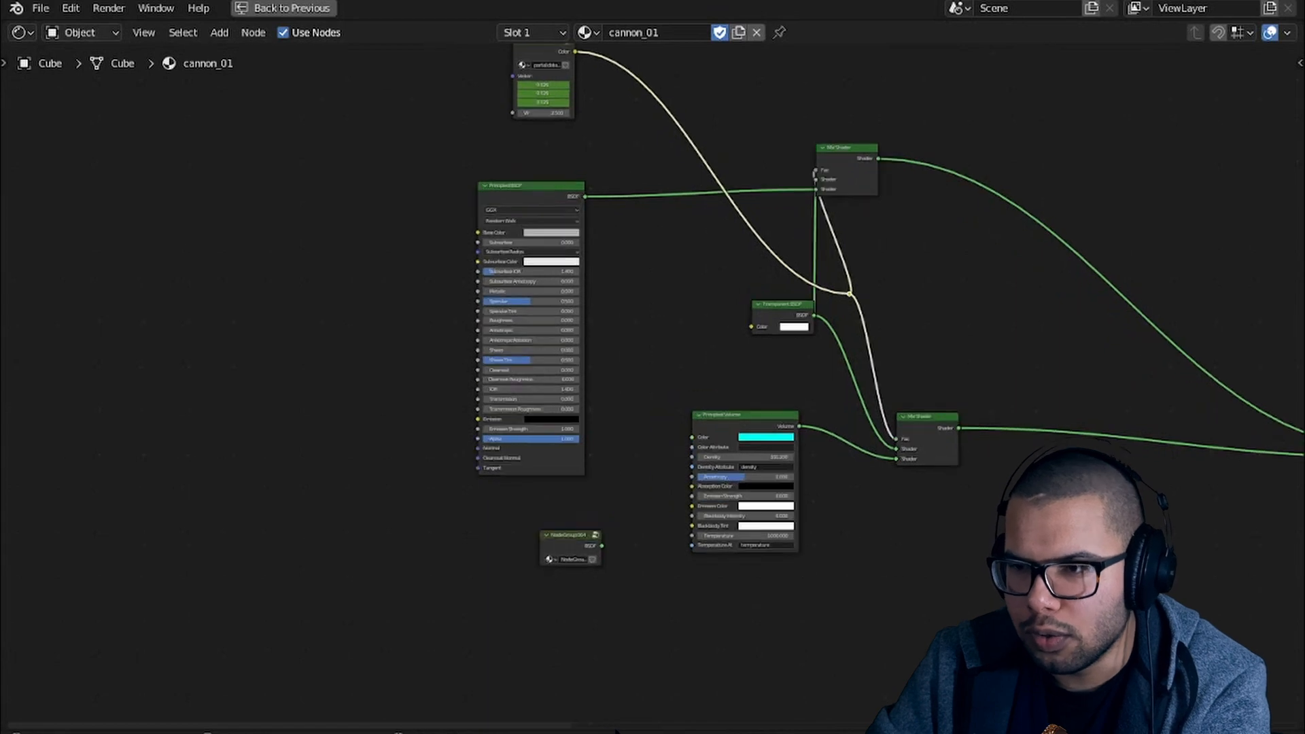
scroll(down, 3)
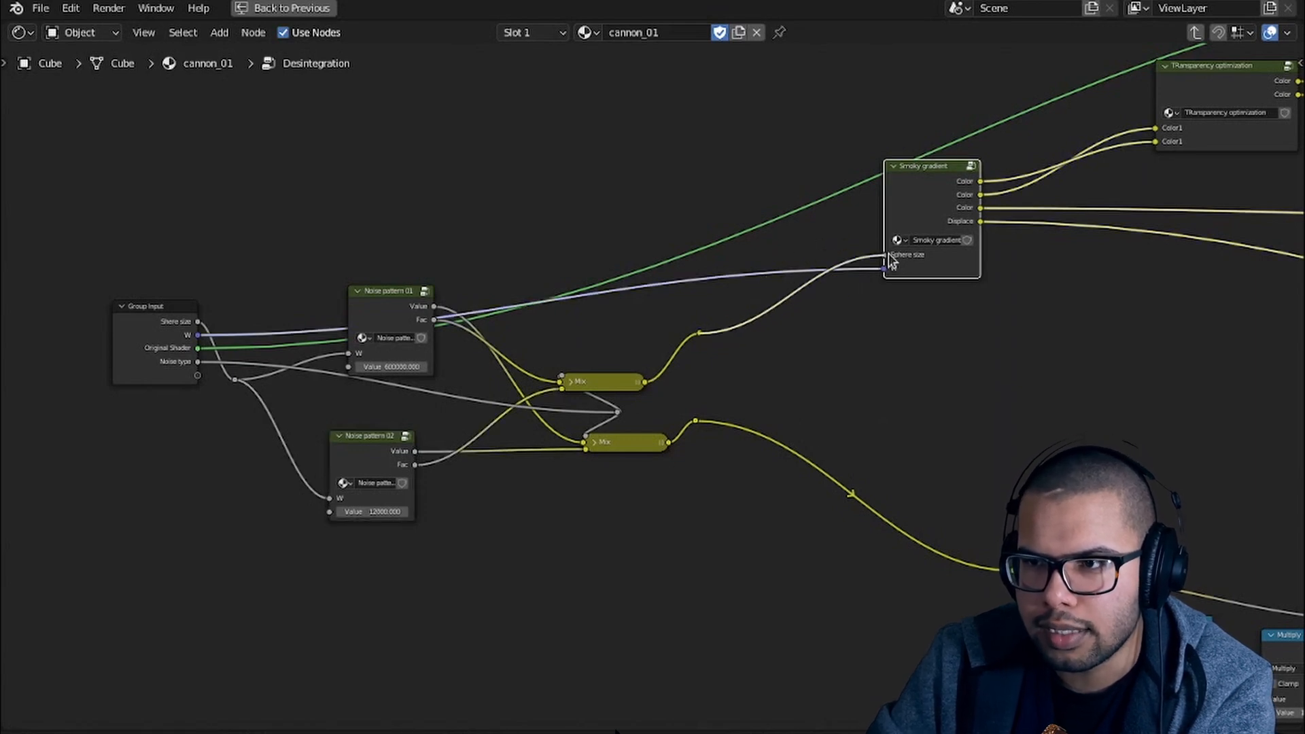
Step: Preview the noise pattern node on the object, showing white flakes scattered on black
double_click(931, 166)
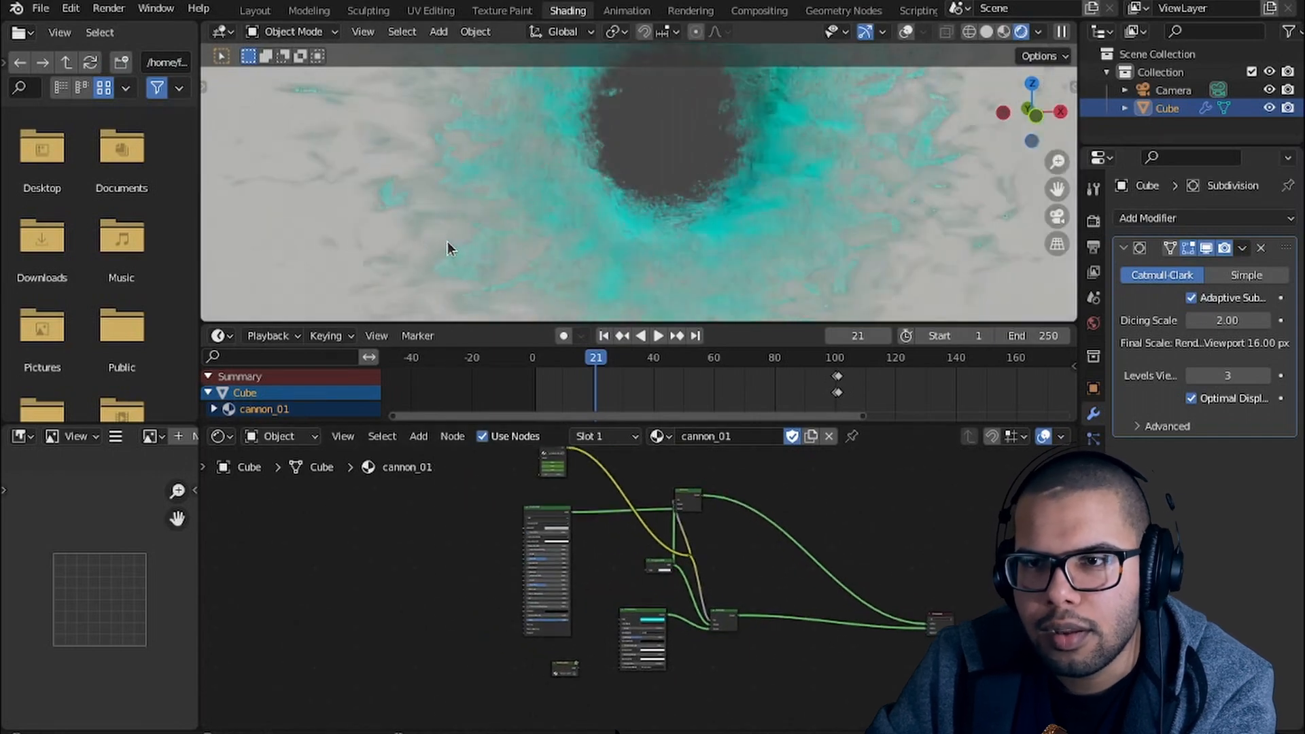
click(678, 356)
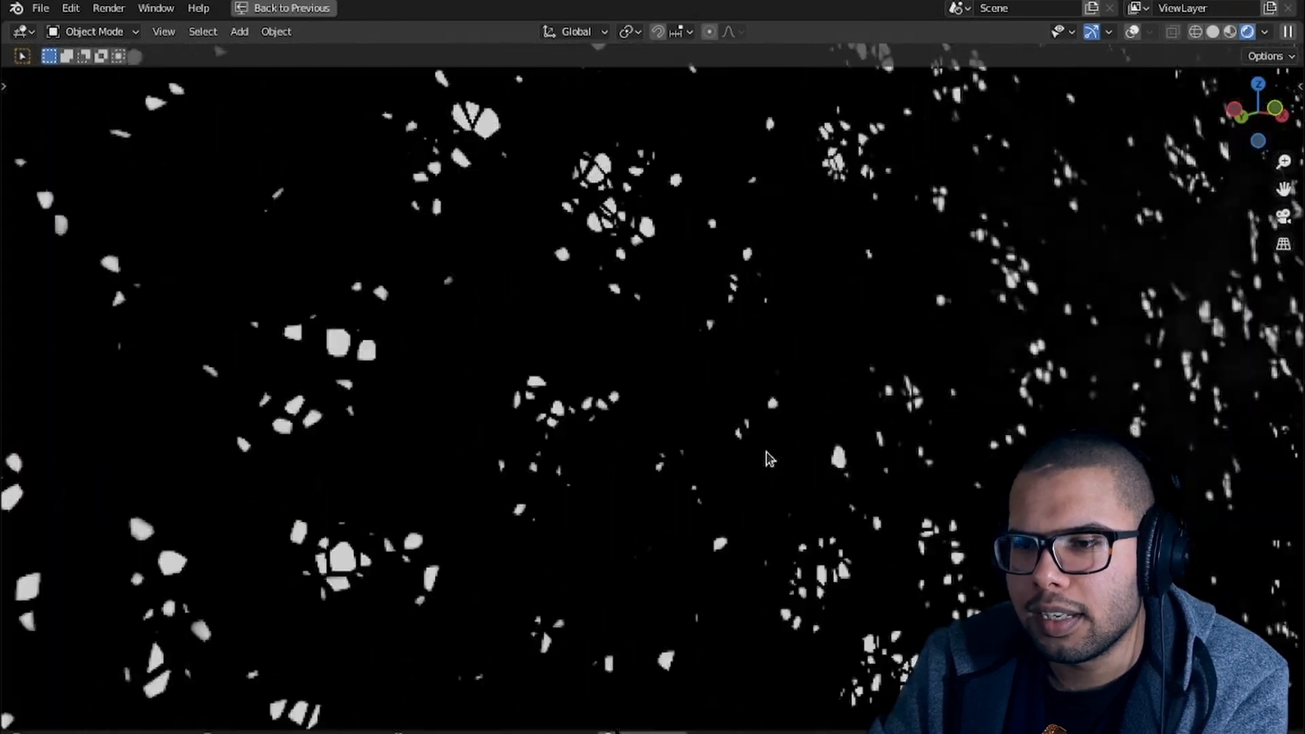
Step: Inspect Noise pattern 02's Voronoi and Overlay nodes and preview its dense fine-speckle texture
click(567, 10)
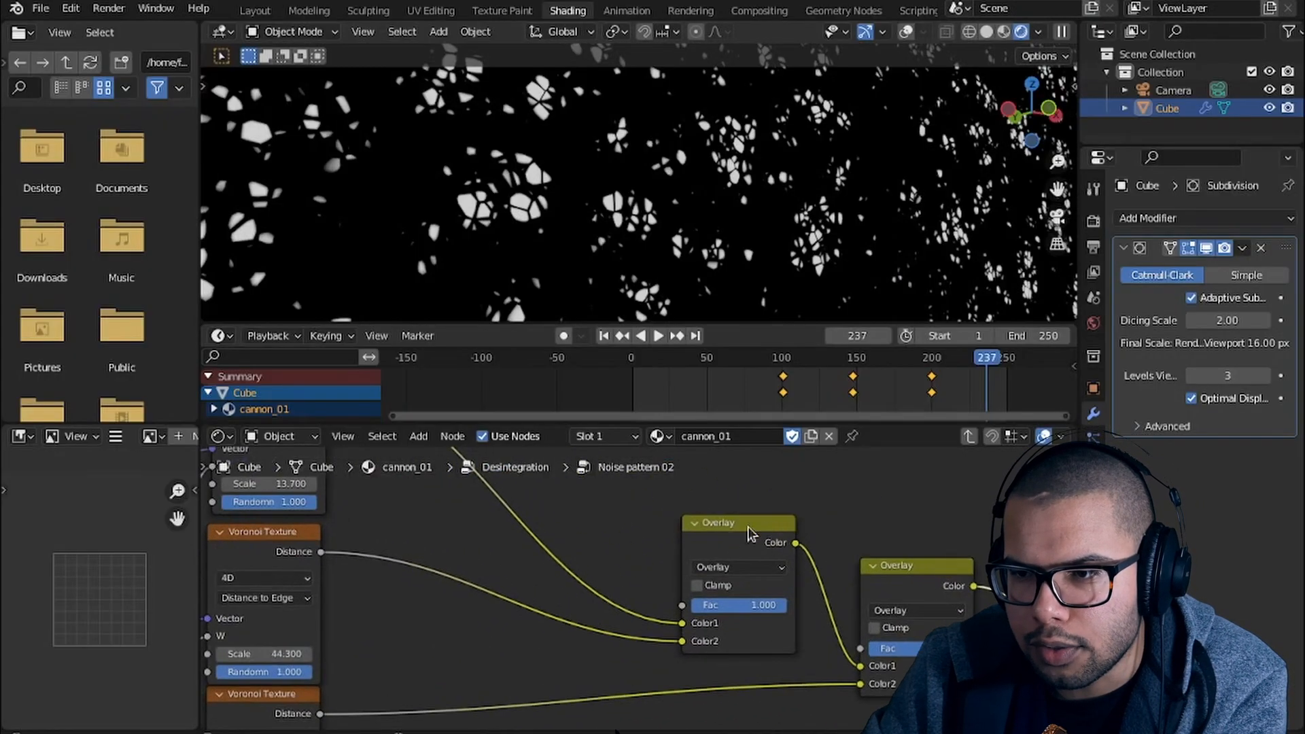
drag(736, 523, 629, 492)
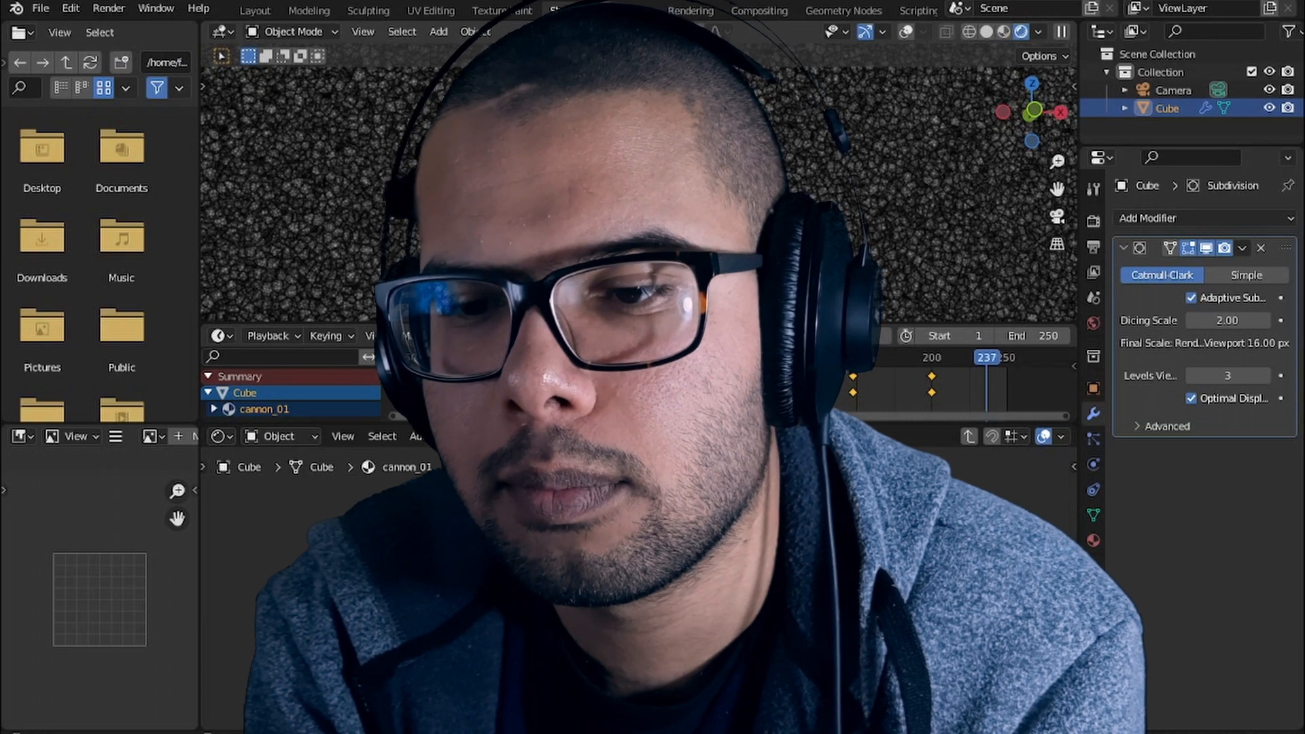
click(568, 9)
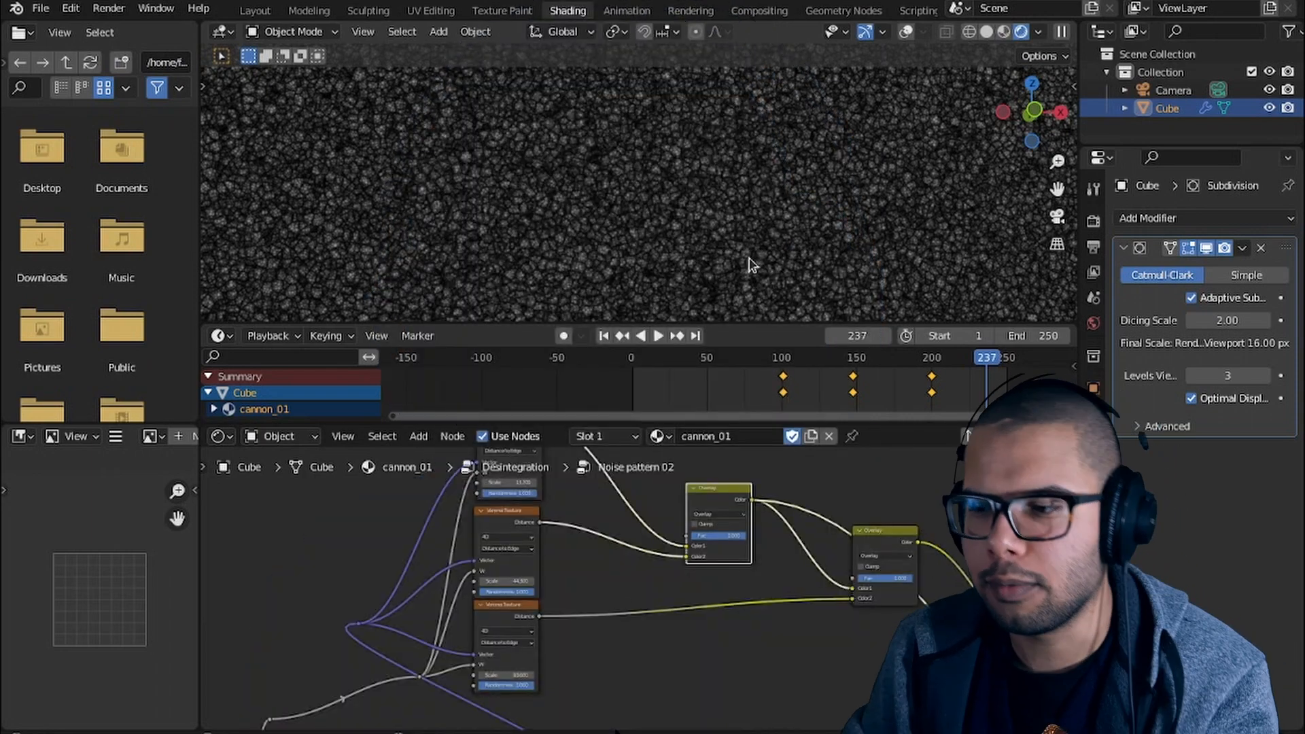